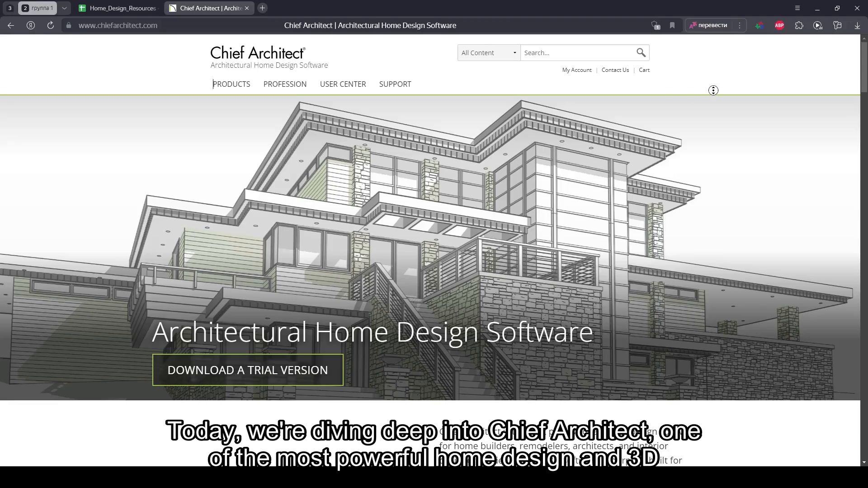
Scroll the homepage from the hero banner past product overview and Premier pricing to the footer links
scroll("down", 3)
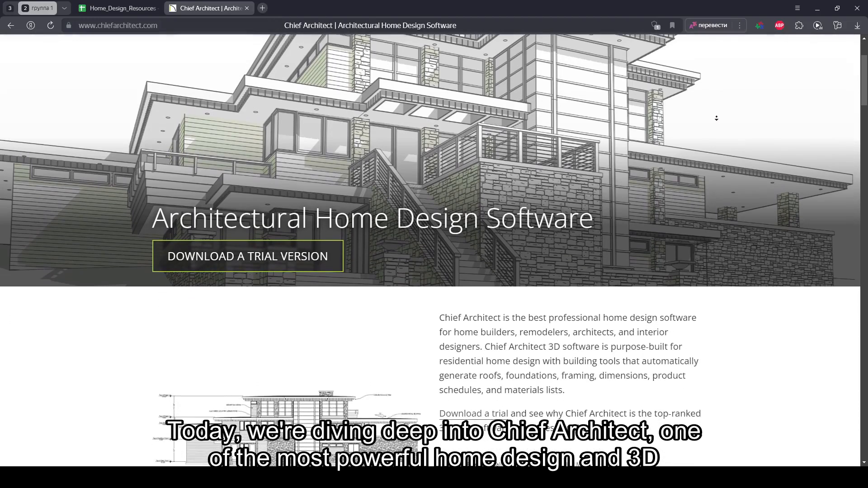
scroll("down", 3)
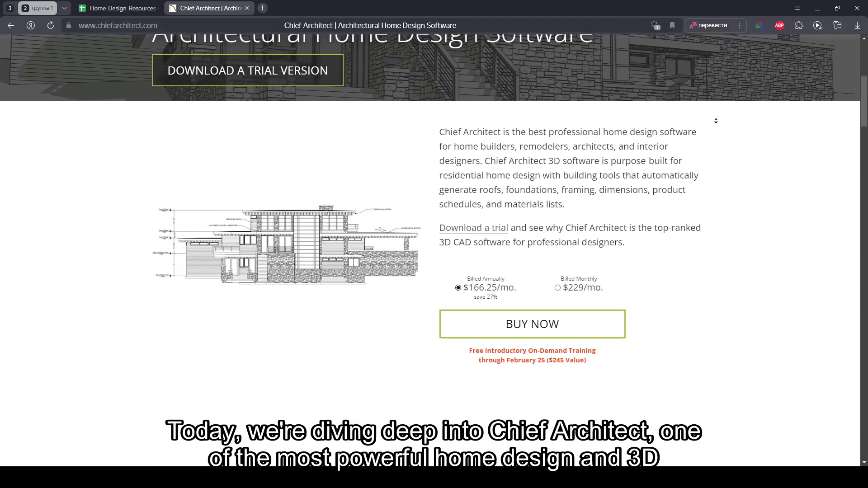
scroll("down", 3)
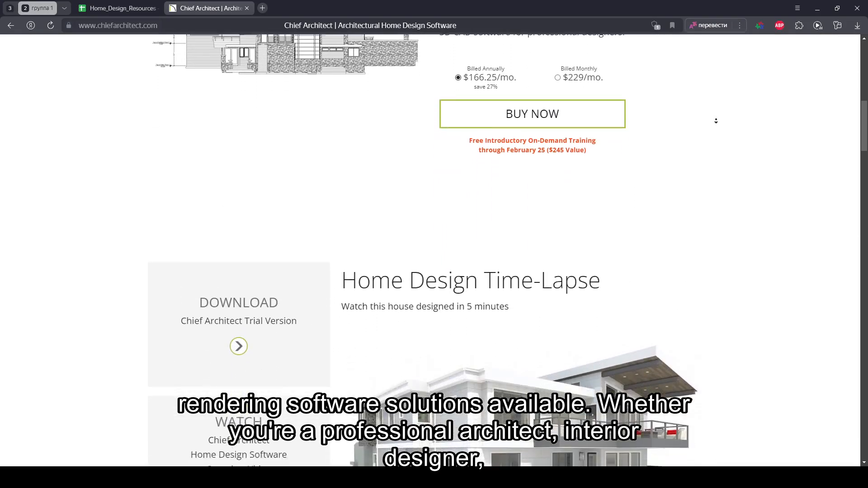
scroll("down", 3)
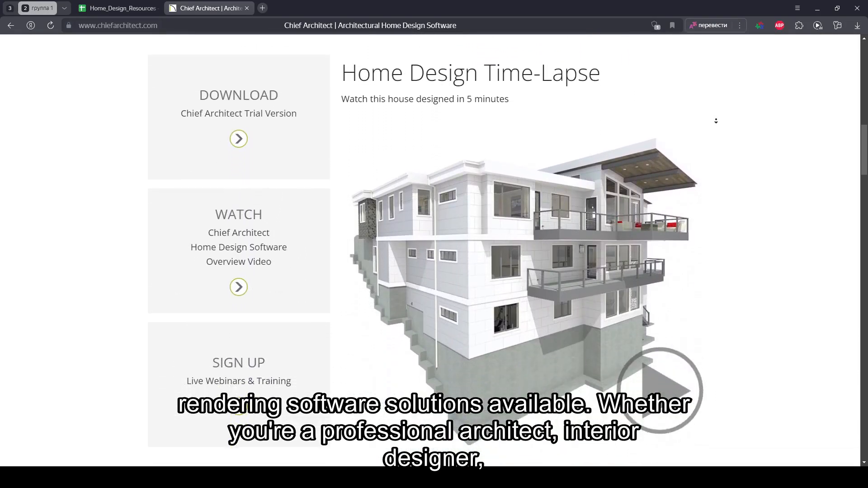
scroll("down", 3)
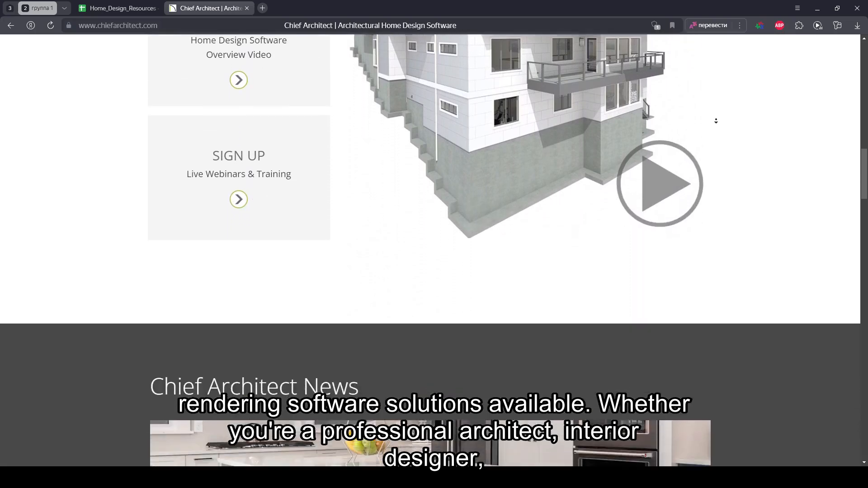
scroll("down", 3)
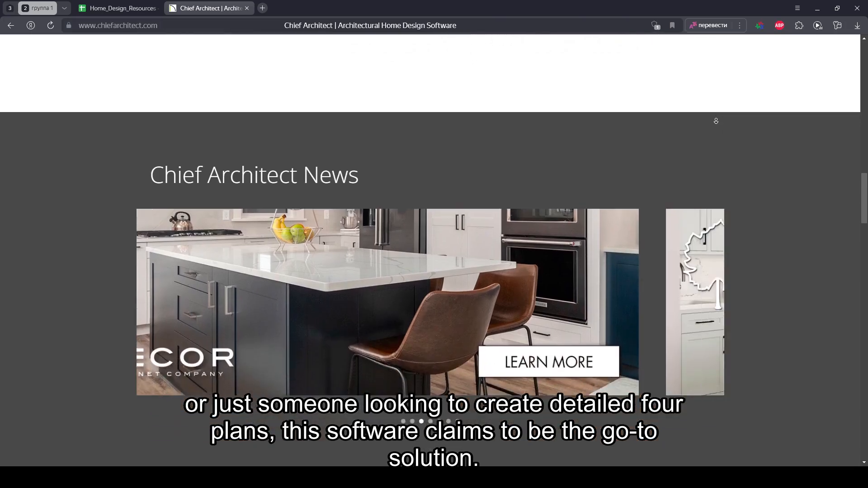
scroll("down", 3)
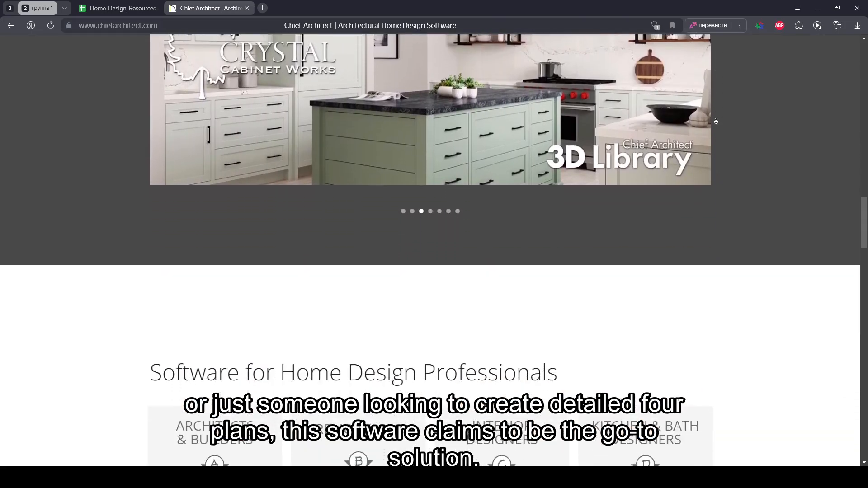
scroll("down", 3)
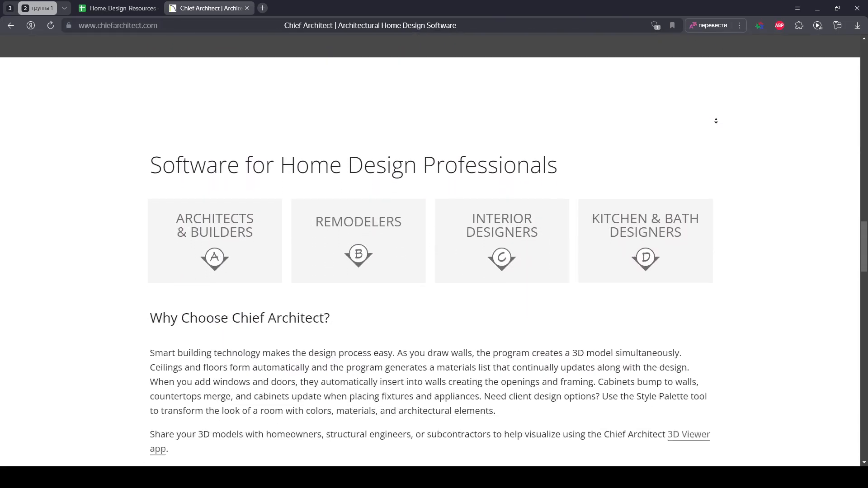
scroll("down", 3)
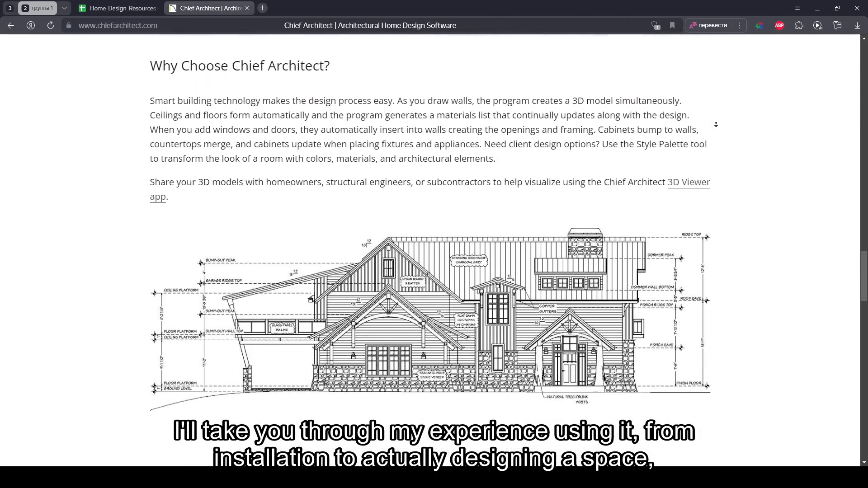
scroll("down", 3)
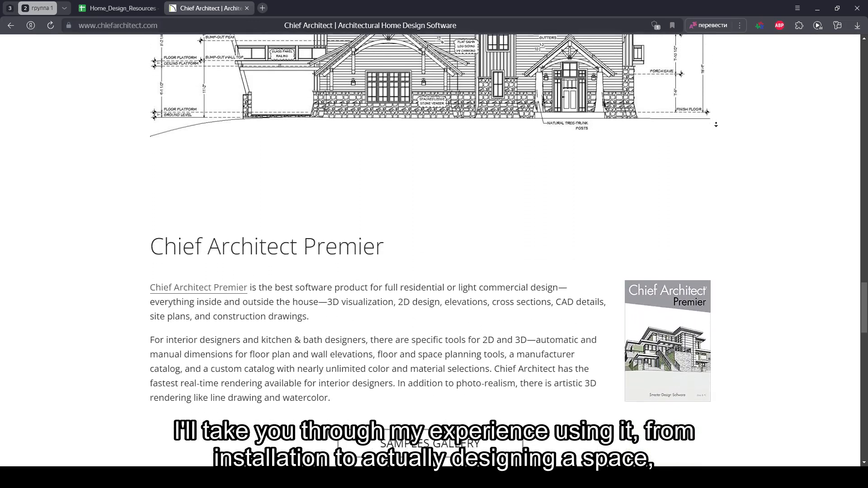
scroll("down", 3)
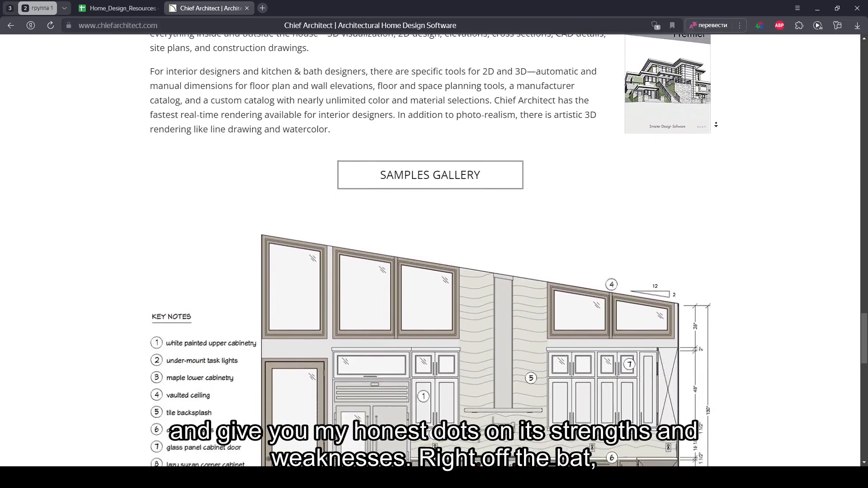
scroll("down", 3)
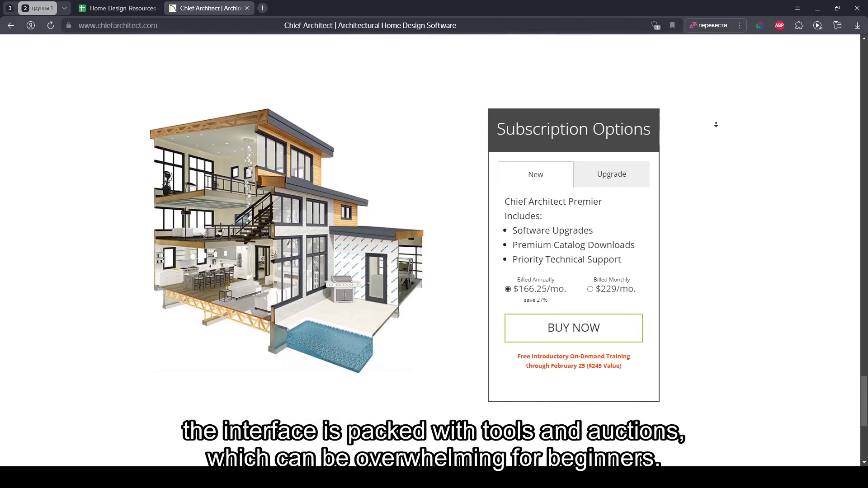
scroll("down", 3)
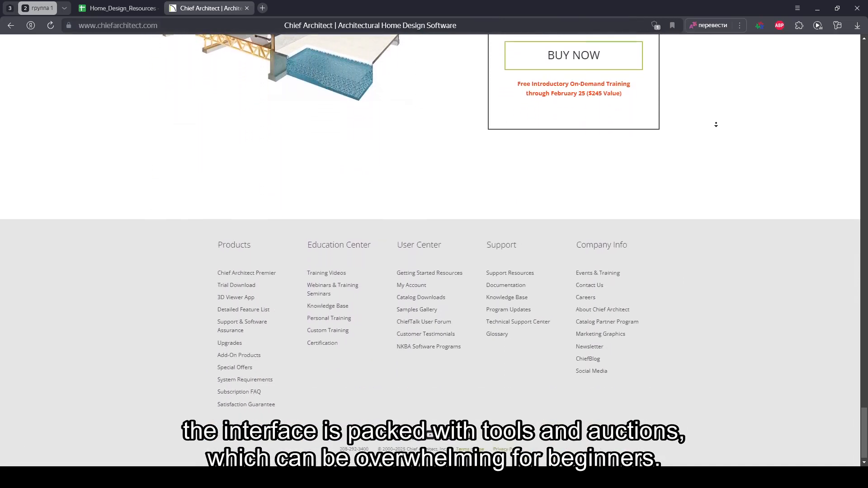
scroll("down", 3)
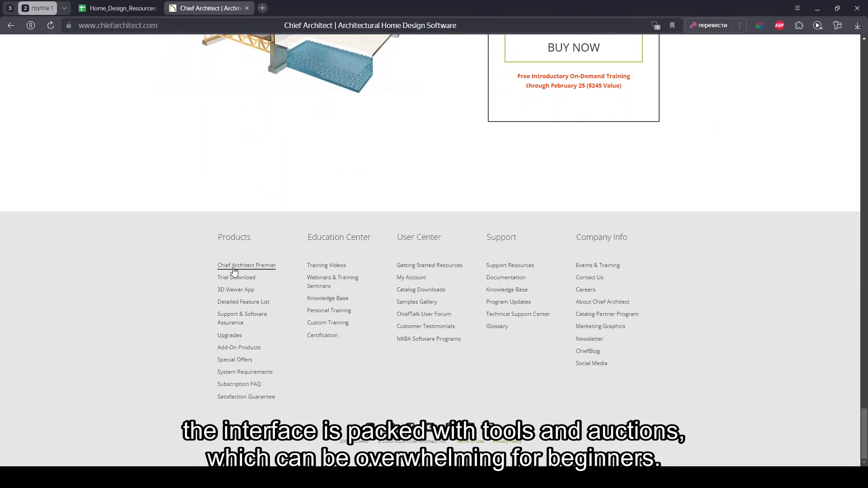
Open Chief Architect Premier from the footer and read kitchen design, floor planning and interiors down to 3D modeling tools
left_click(246, 265)
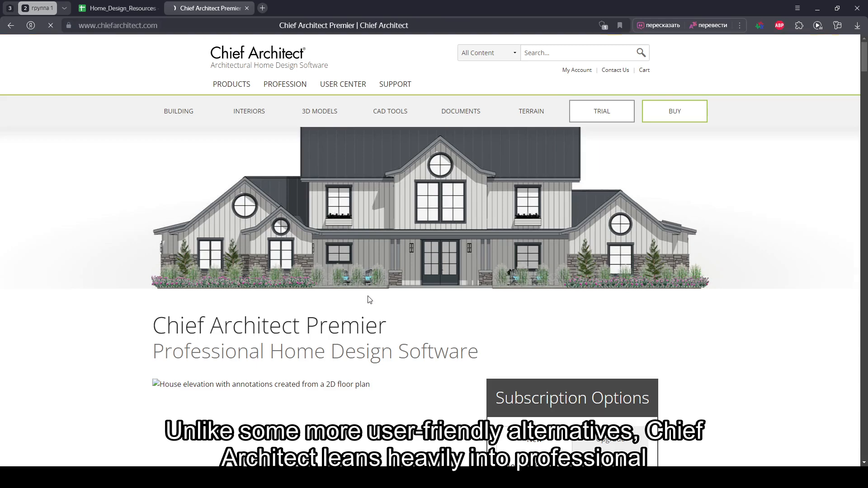
scroll("down", 3)
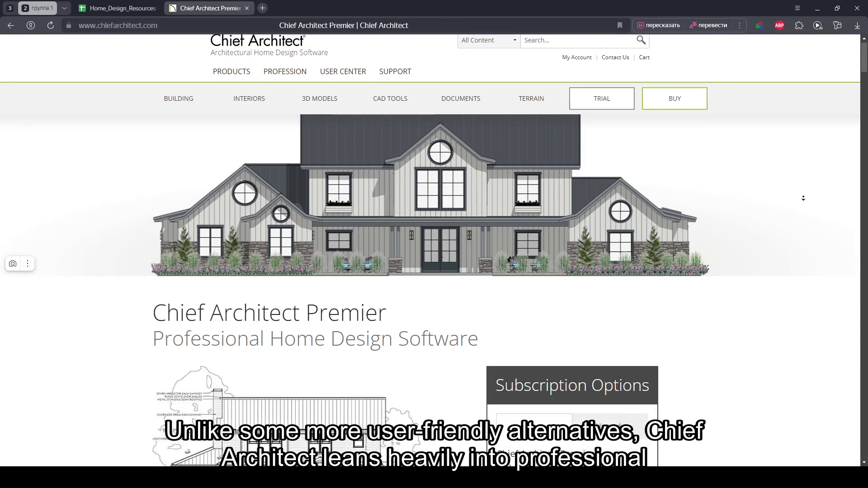
scroll("down", 3)
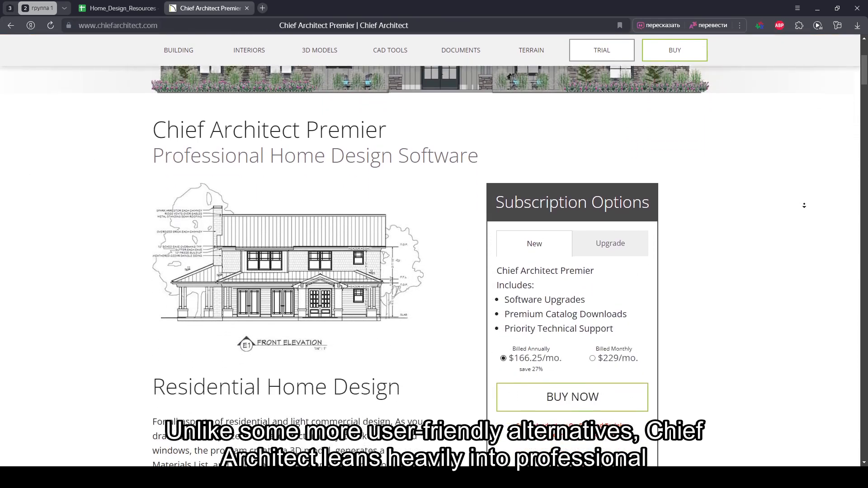
scroll("down", 3)
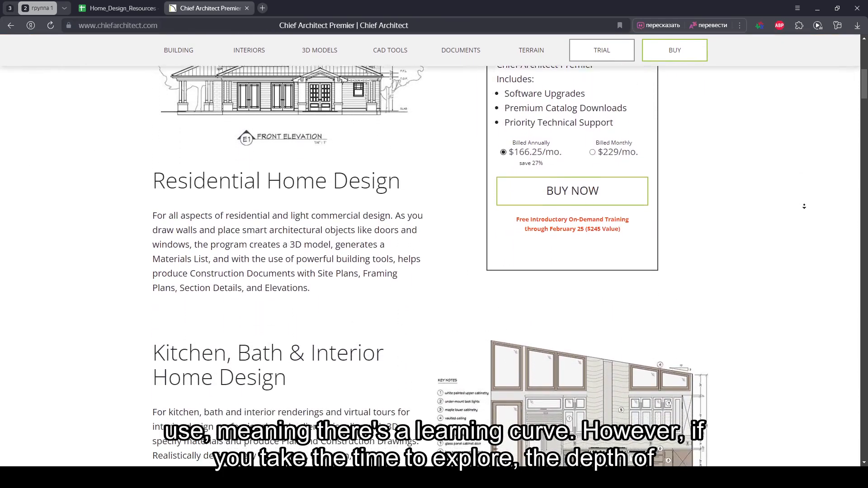
scroll("down", 3)
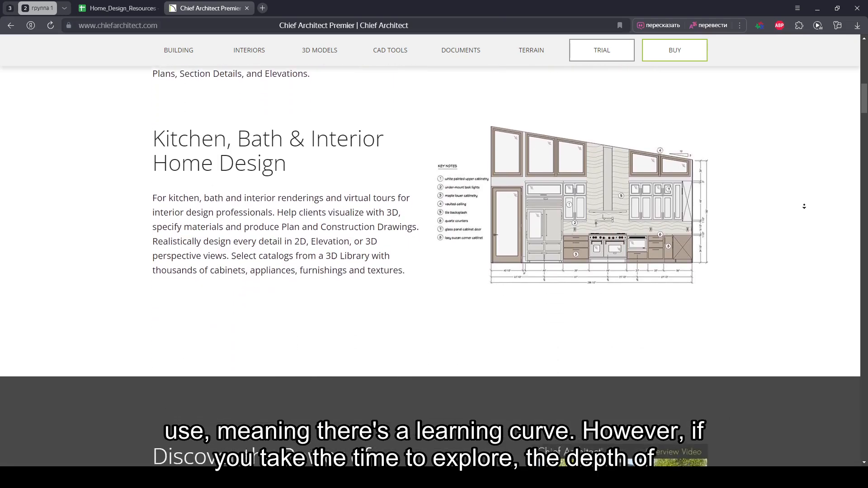
scroll("down", 3)
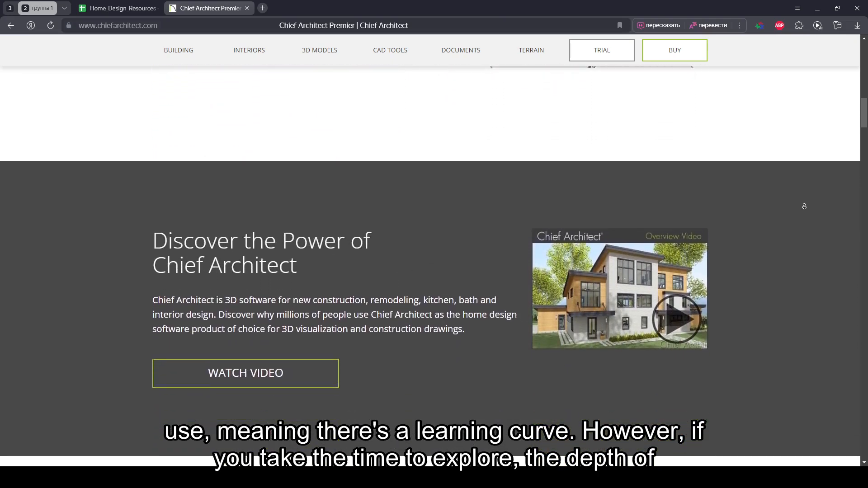
scroll("down", 3)
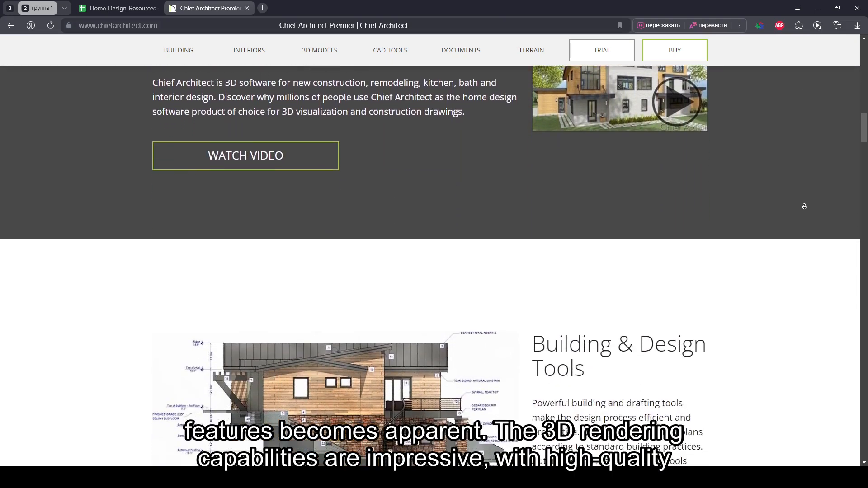
scroll("down", 3)
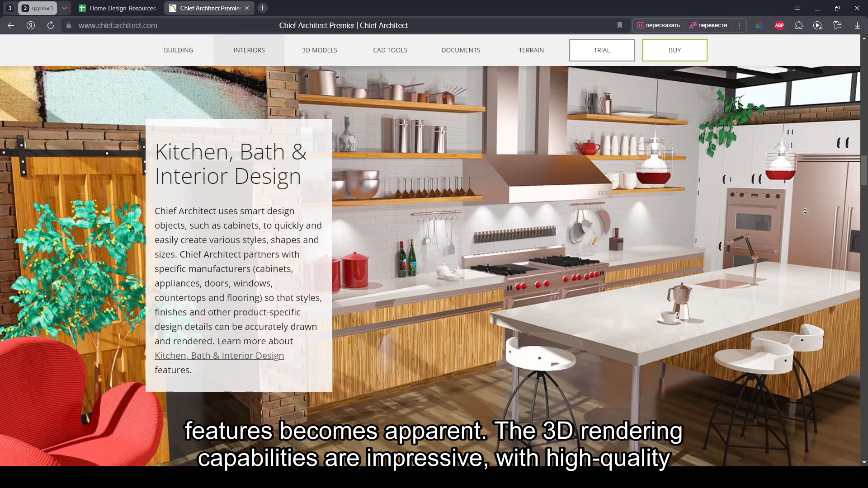
scroll("down", 3)
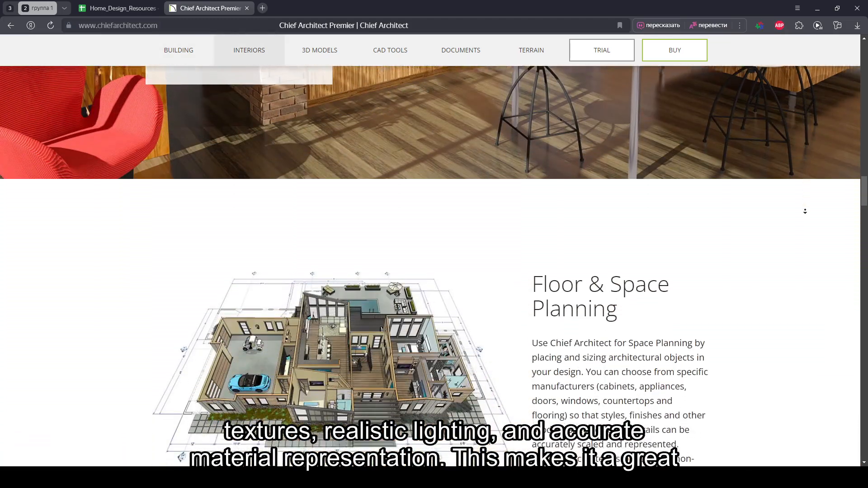
scroll("down", 3)
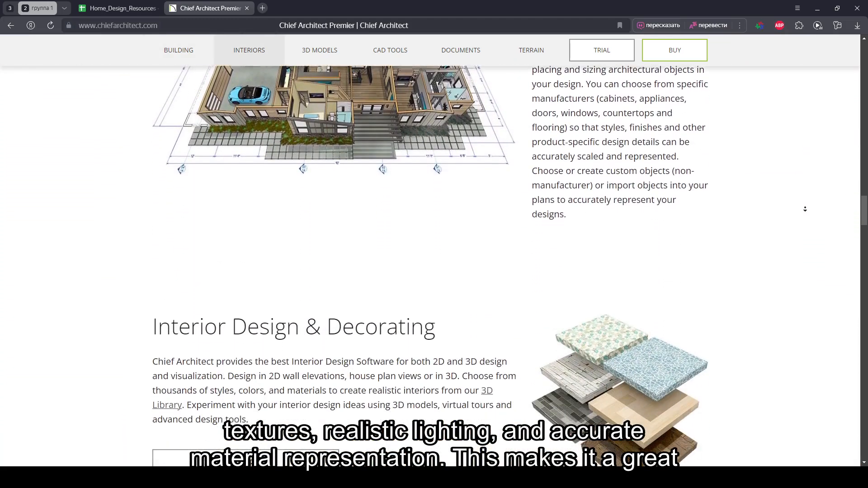
scroll("down", 3)
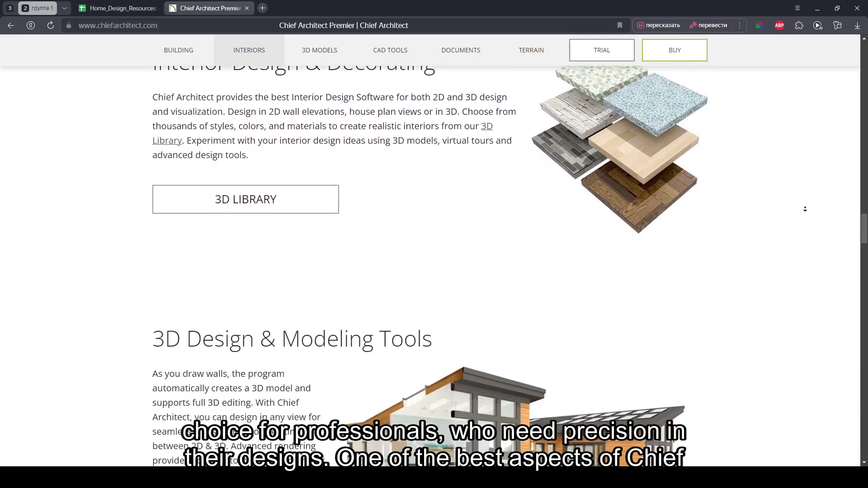
scroll("down", 3)
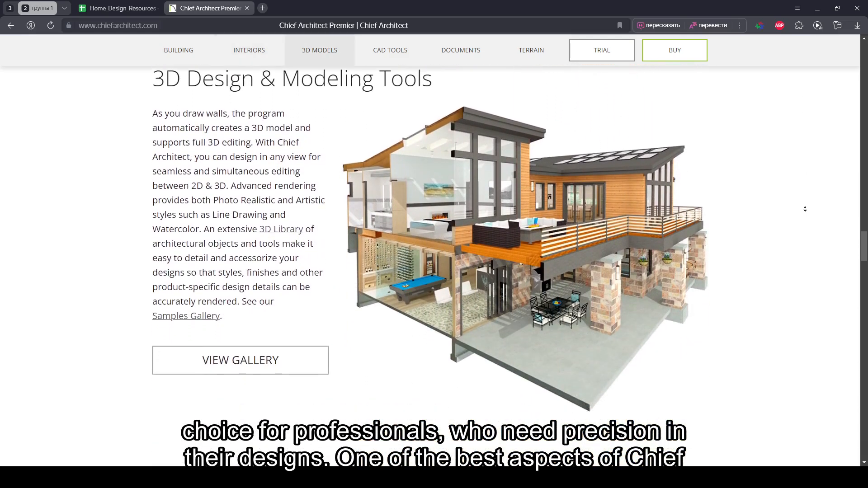
Continue down the Premier page past Design Options, Remodeling, CAD Tools, Plan Sets and Terrain to the footer
scroll("down", 3)
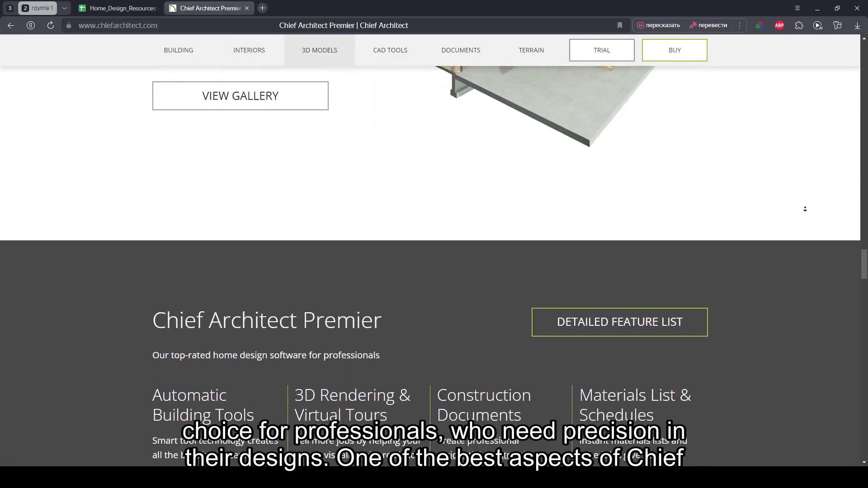
scroll("down", 3)
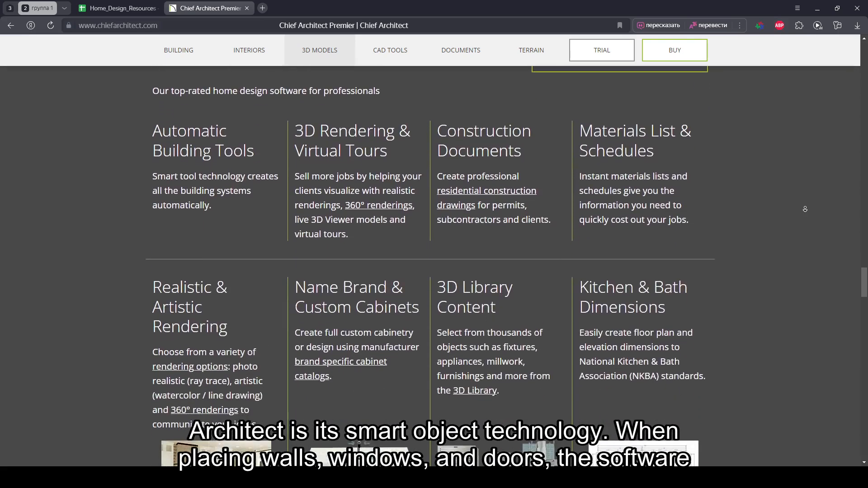
scroll("down", 3)
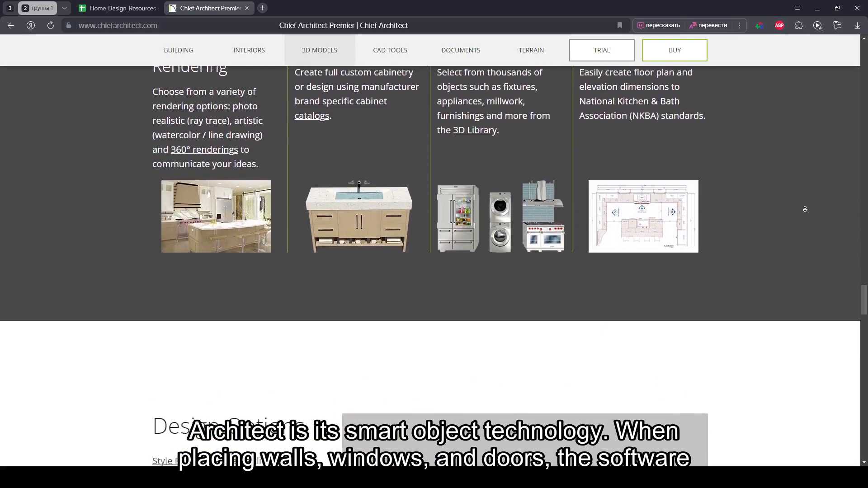
scroll("down", 3)
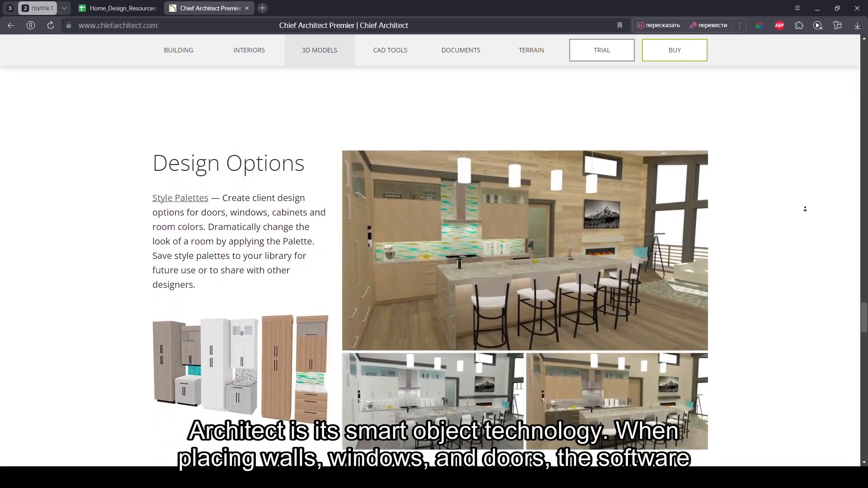
scroll("down", 3)
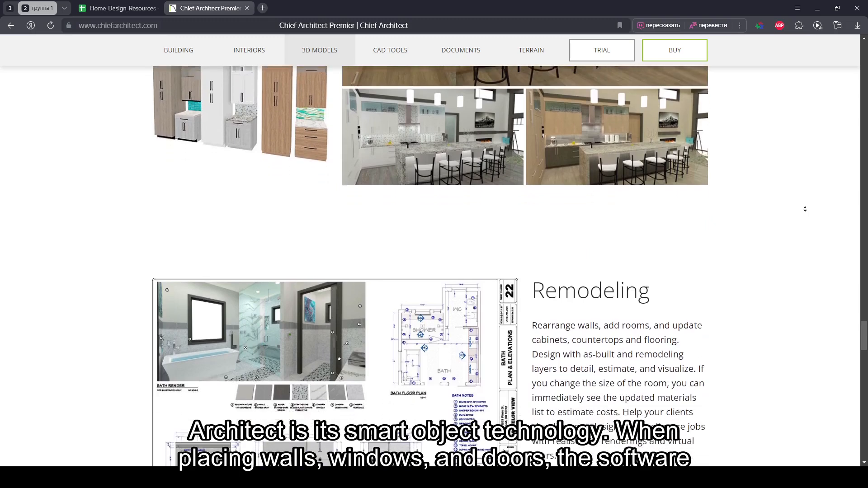
scroll("down", 3)
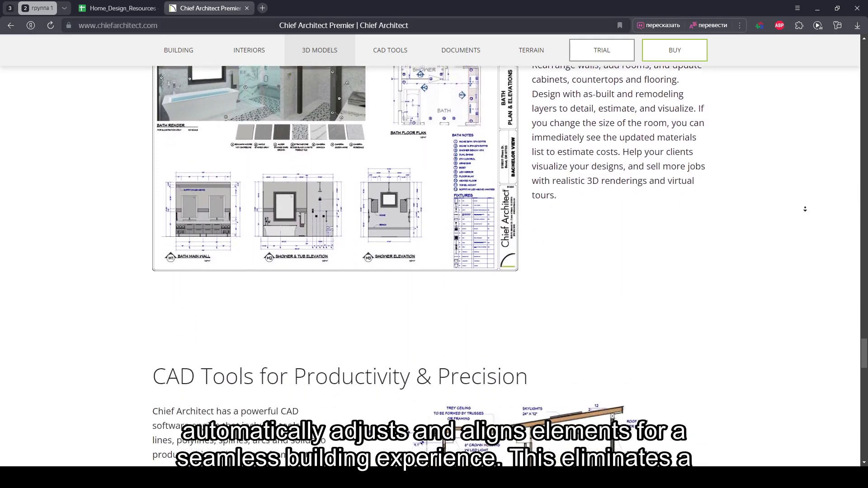
scroll("down", 3)
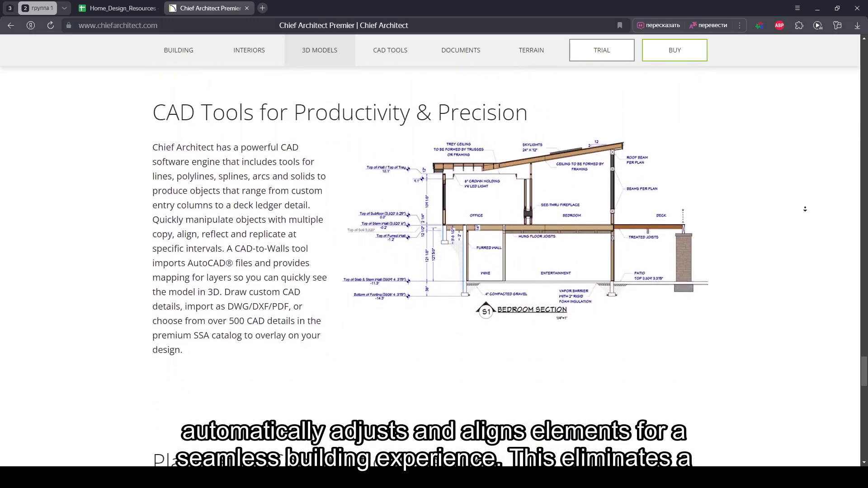
scroll("down", 3)
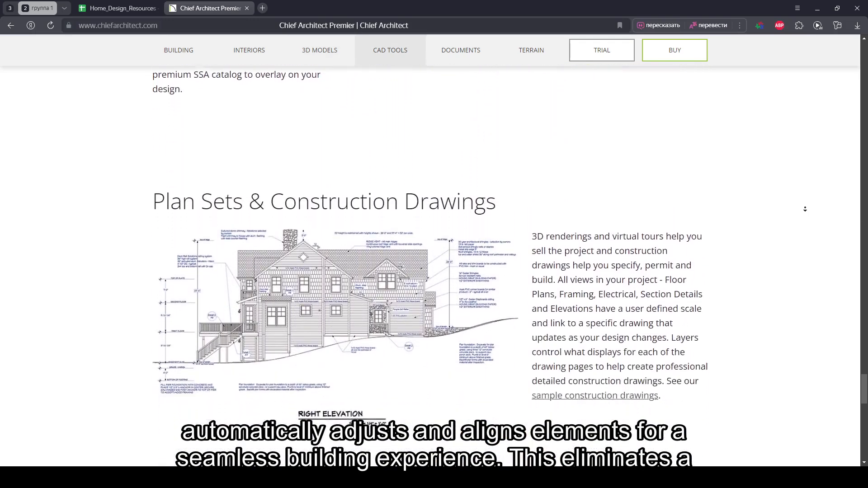
scroll("down", 3)
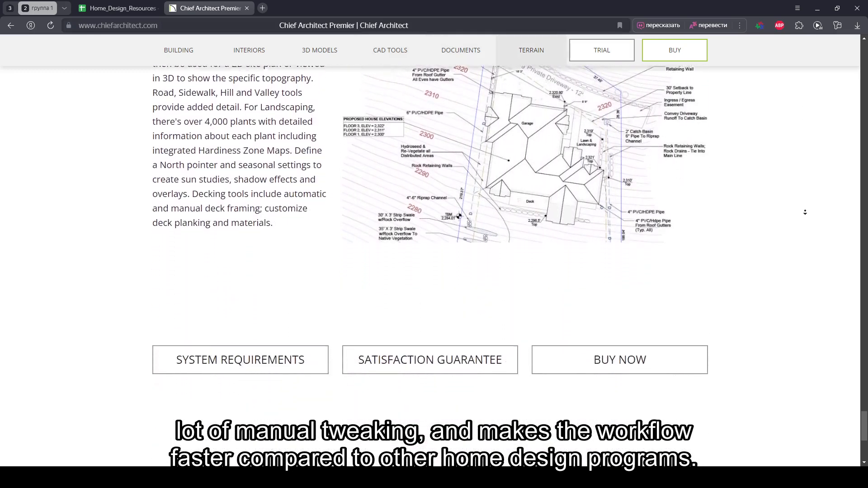
scroll("down", 3)
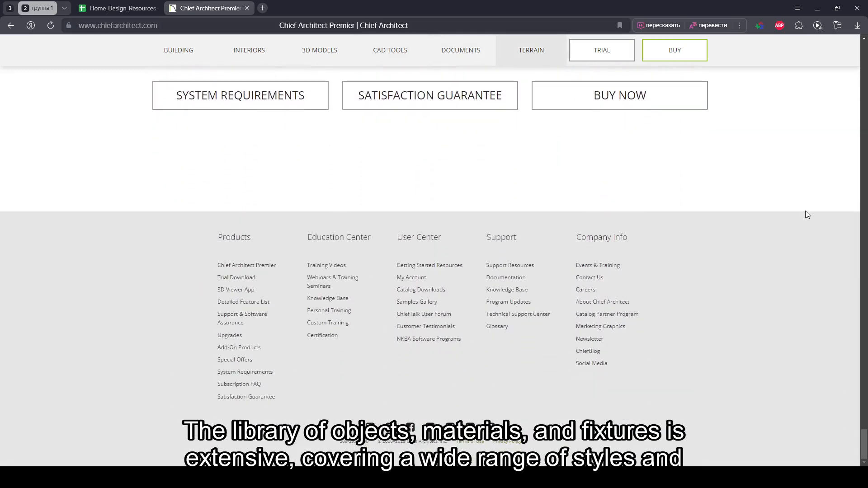
mouse_move(258, 293)
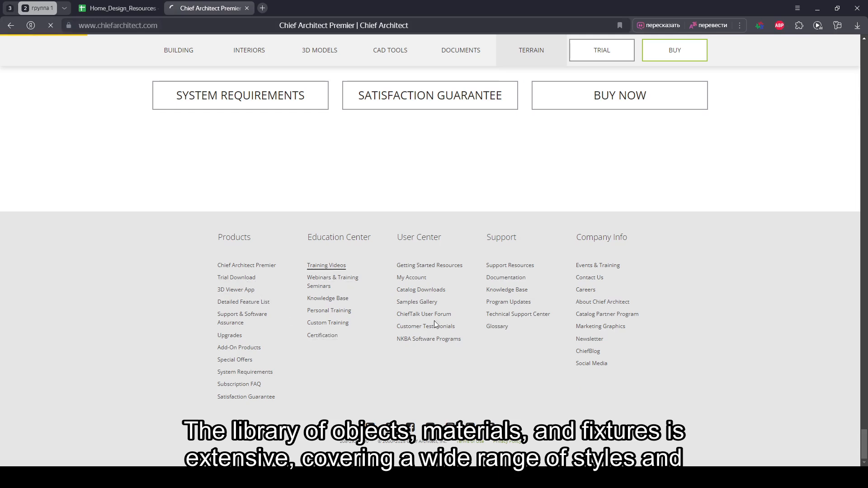
Open the Training Videos page and read through the Schedules, Remodeling and Project Videos categories
left_click(327, 265)
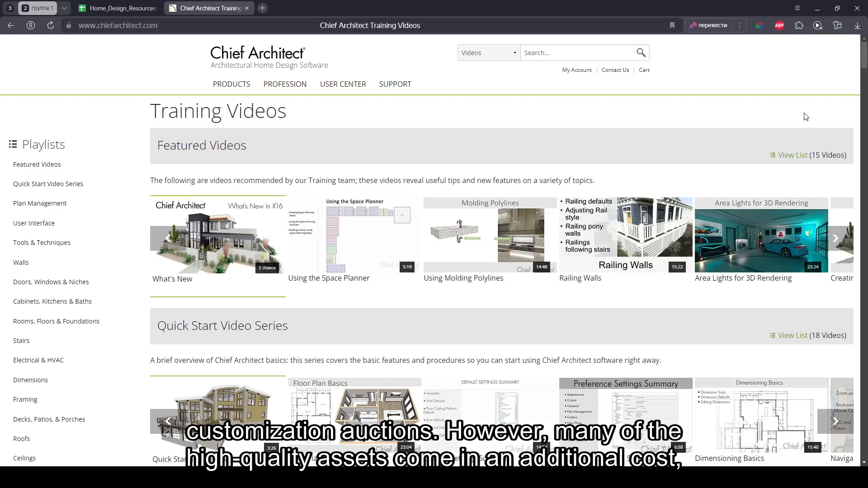
scroll("down", 3)
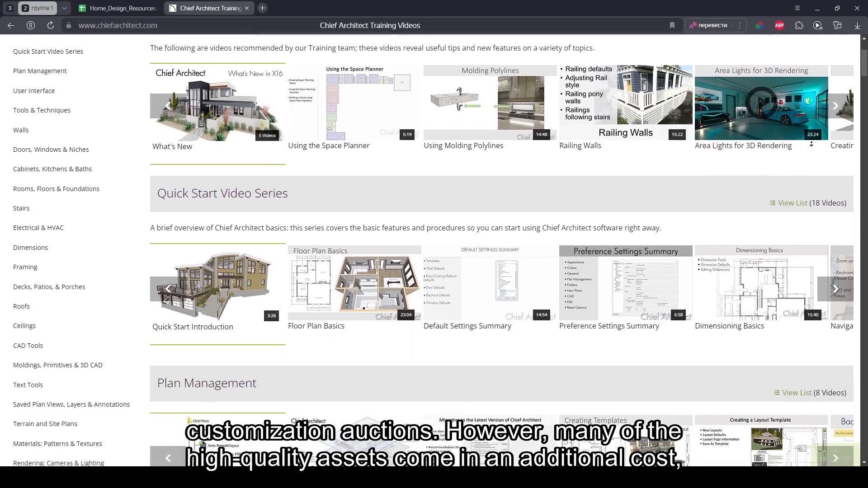
scroll("down", 3)
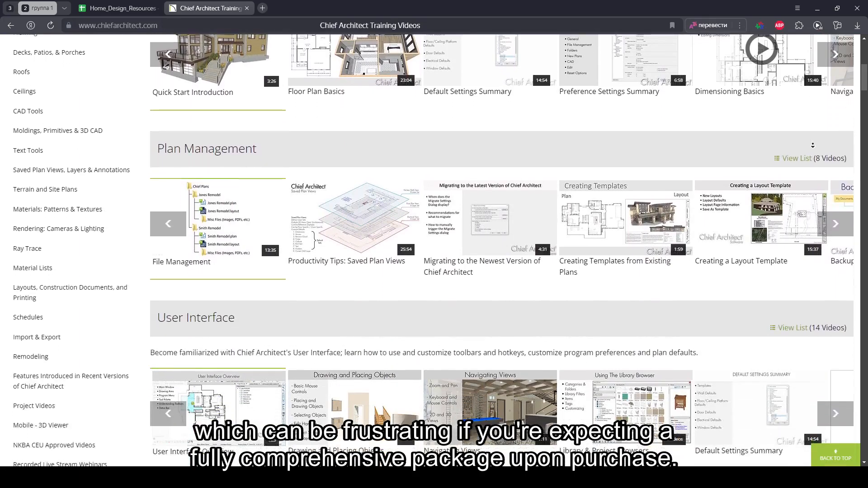
scroll("down", 3)
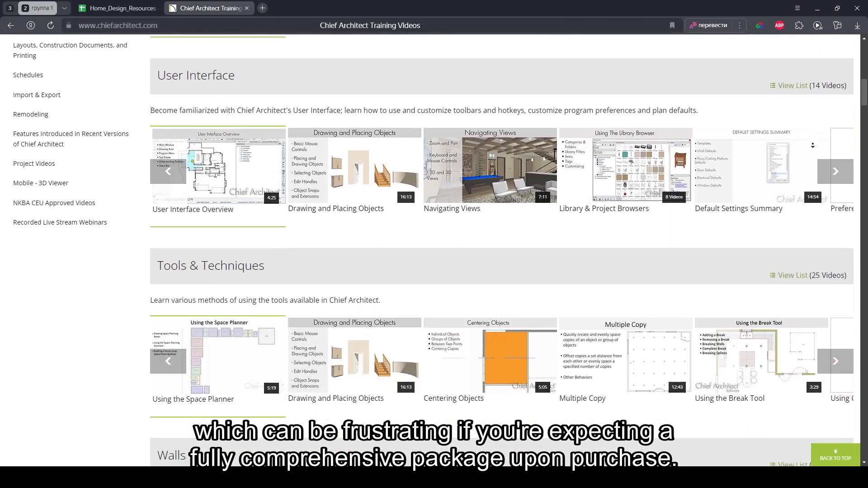
scroll("down", 3)
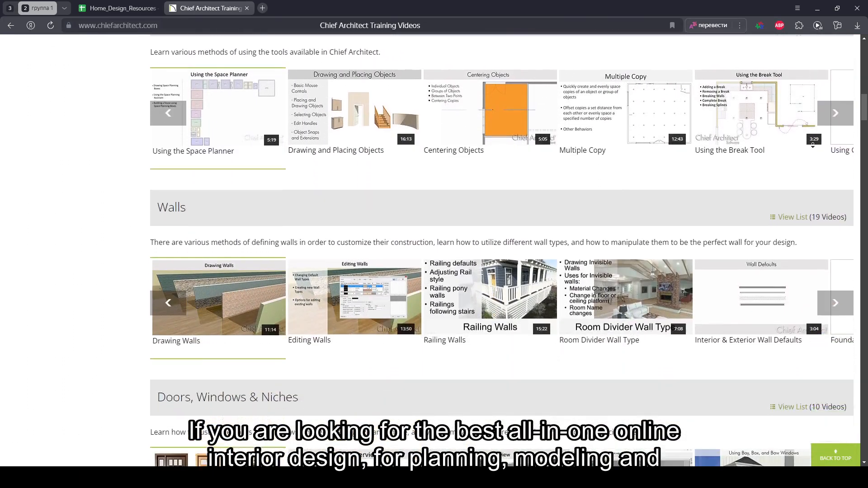
scroll("down", 3)
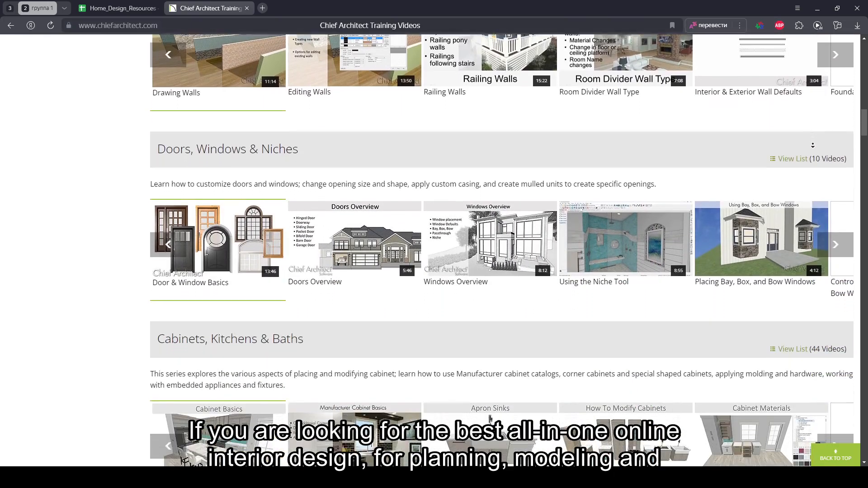
scroll("down", 3)
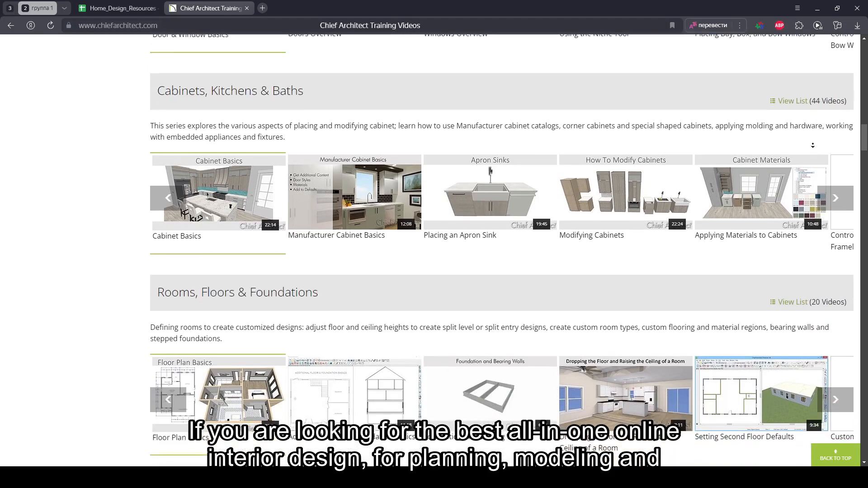
scroll("down", 3)
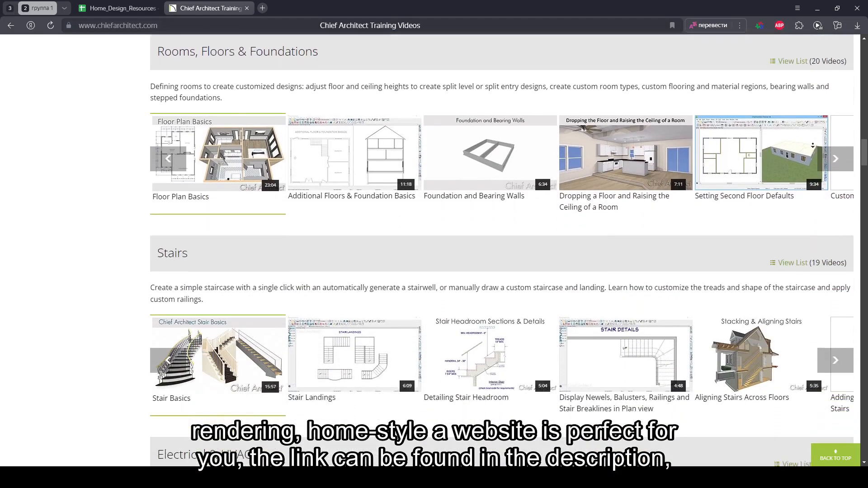
scroll("down", 3)
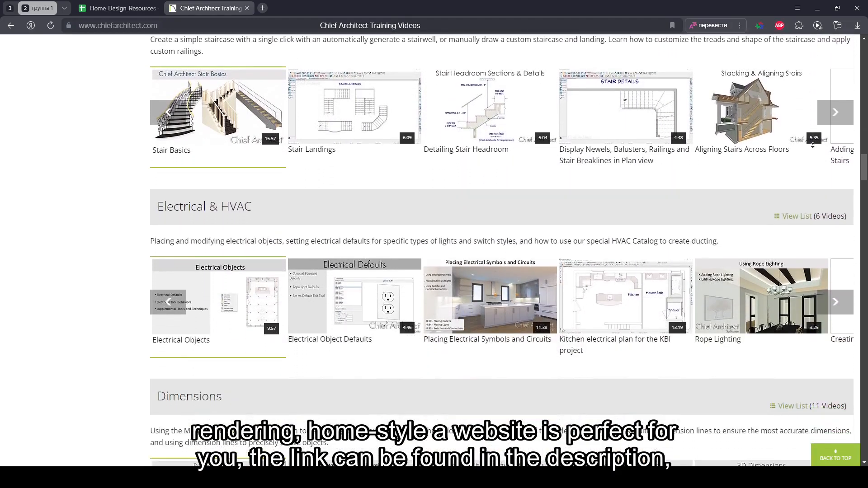
scroll("down", 3)
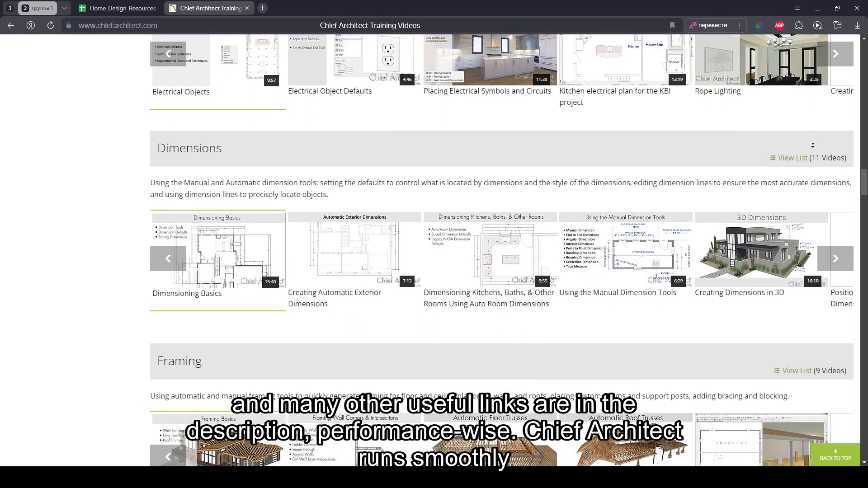
scroll("down", 3)
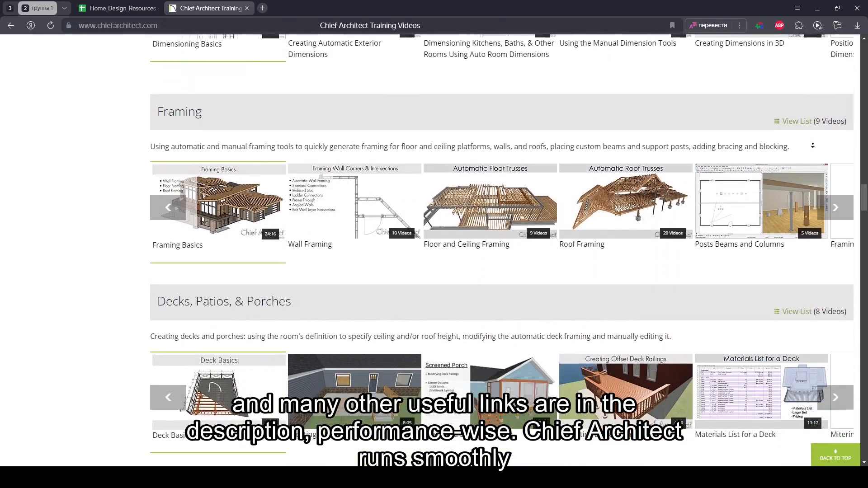
scroll("down", 3)
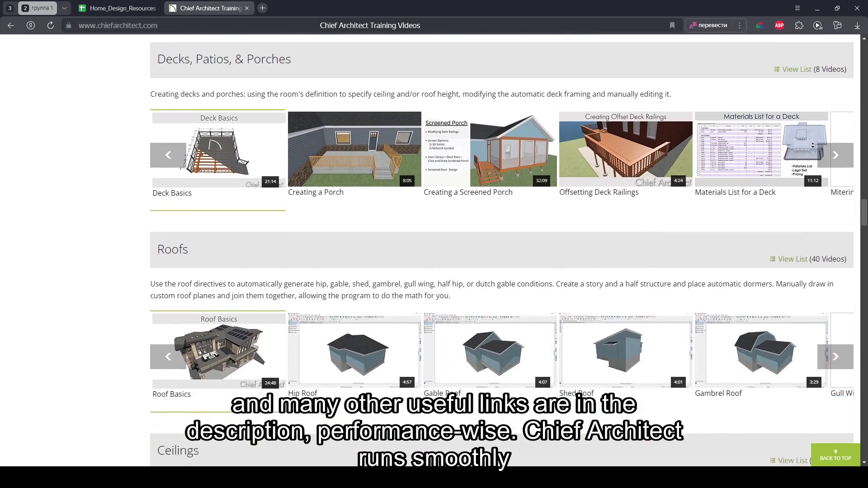
scroll("down", 3)
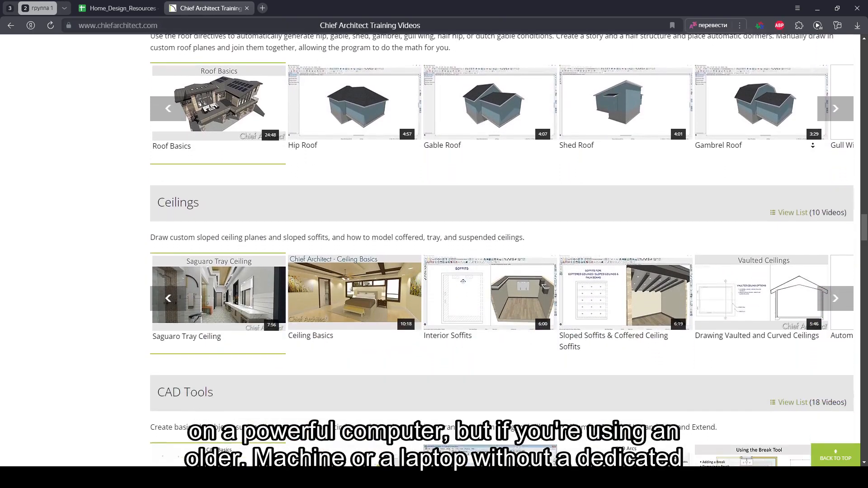
scroll("down", 3)
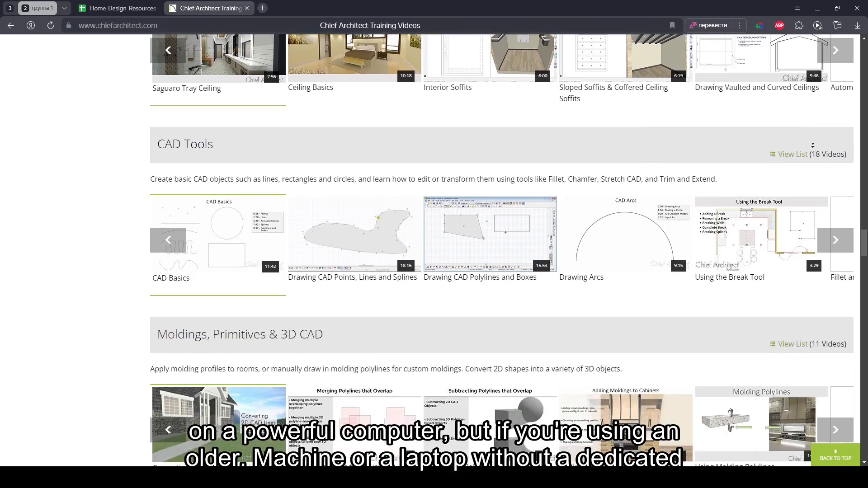
Continue through the 3D Viewer, NKBA and recorded Webinars categories down to the footer links
scroll("down", 3)
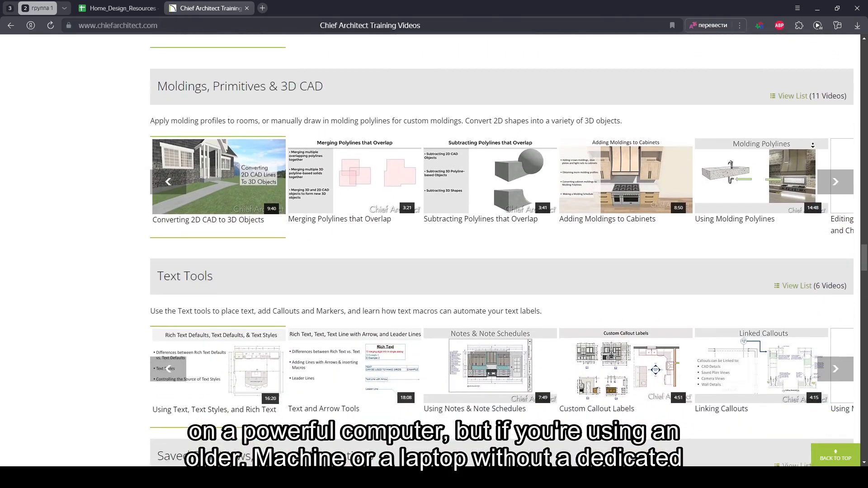
scroll("down", 3)
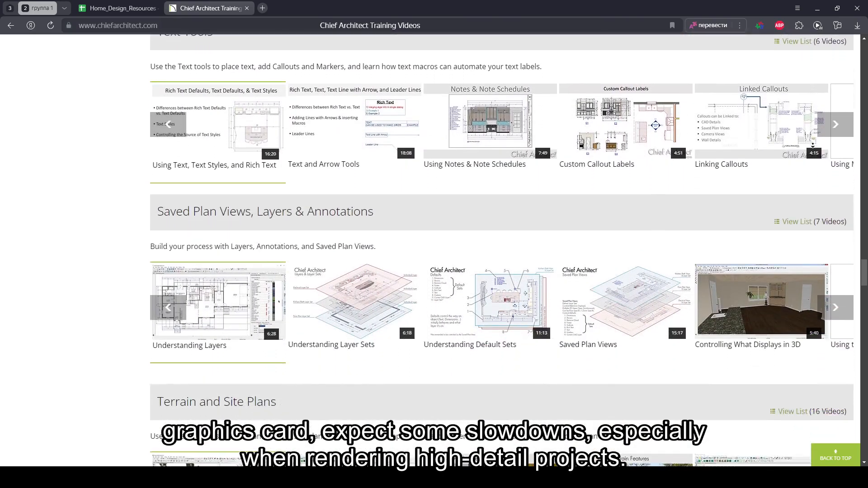
scroll("down", 3)
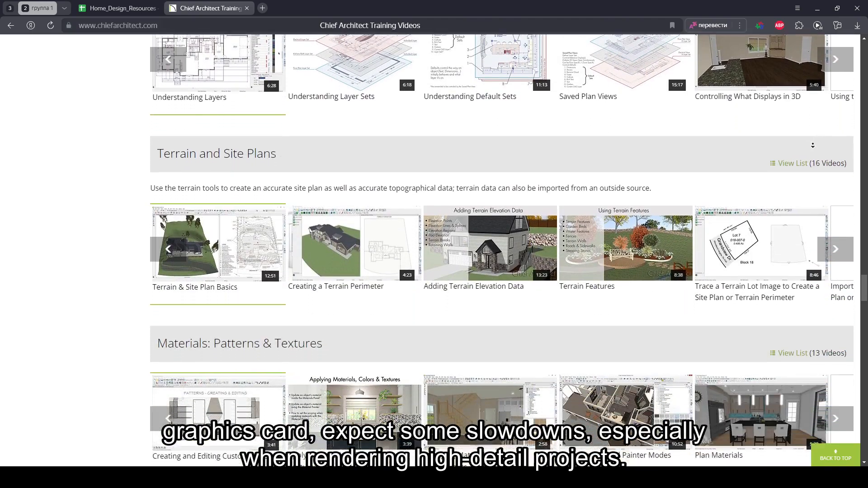
scroll("down", 3)
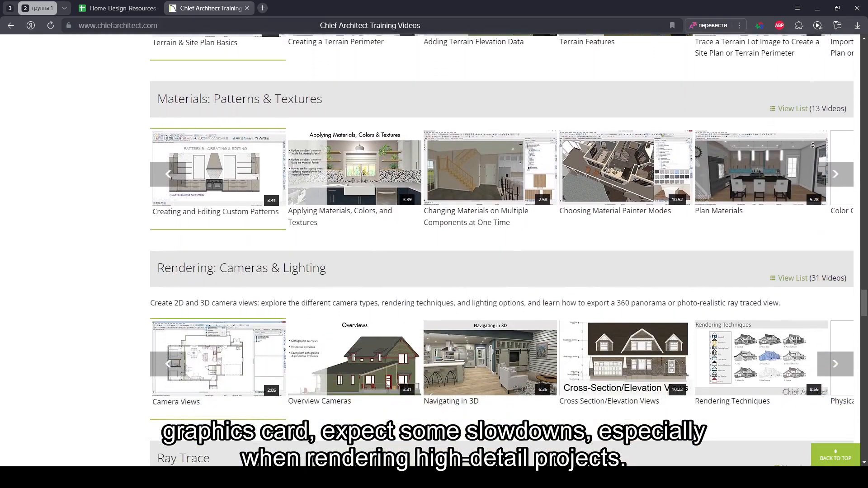
scroll("down", 3)
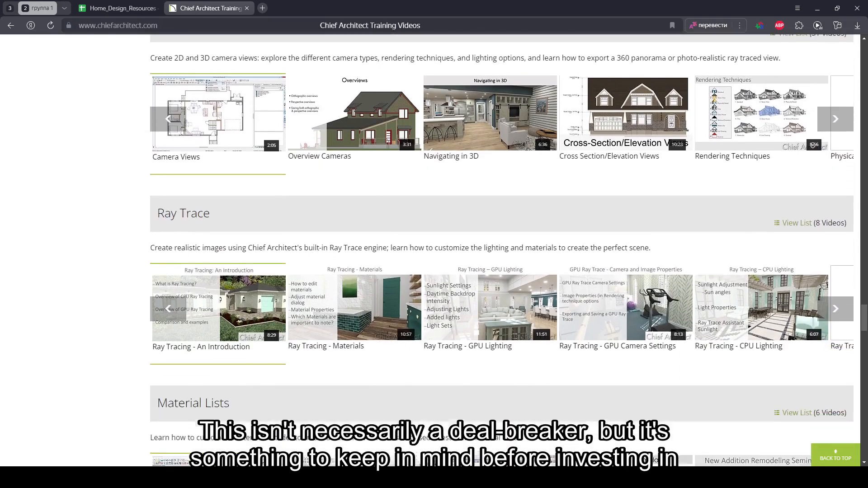
scroll("down", 3)
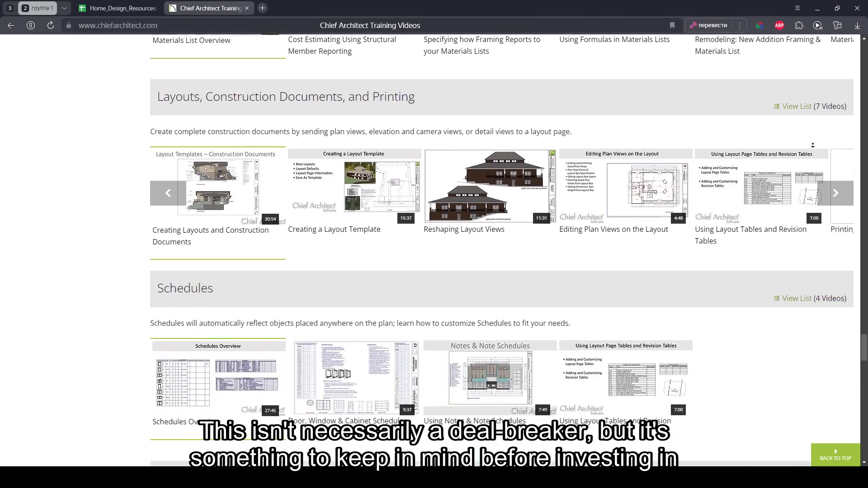
scroll("down", 3)
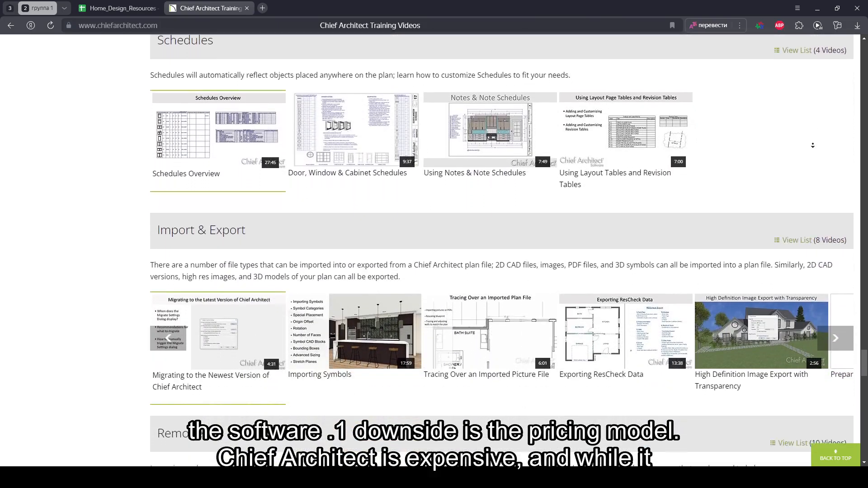
scroll("down", 3)
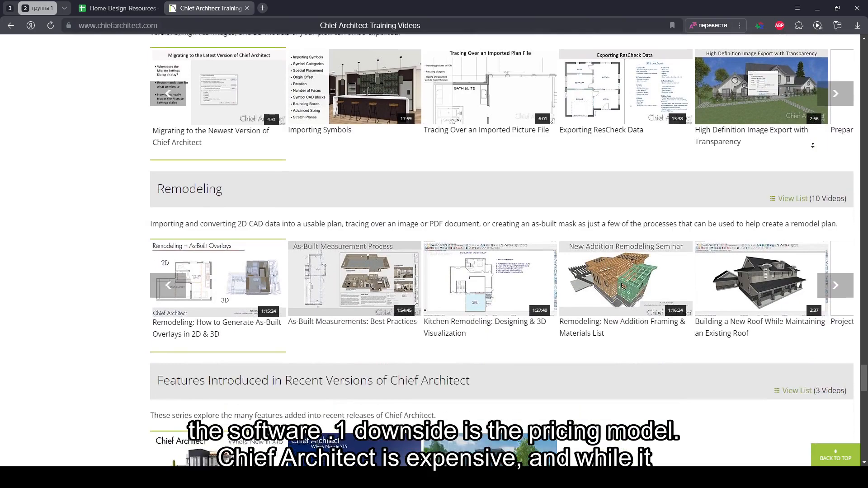
scroll("down", 3)
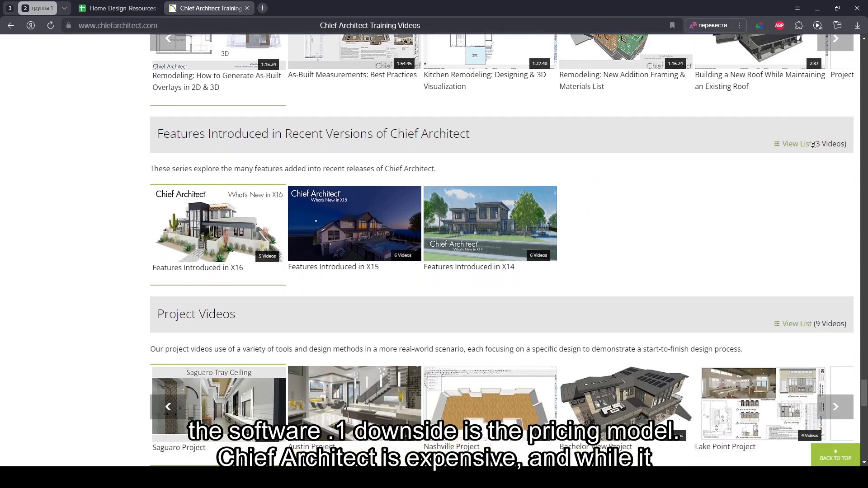
scroll("down", 3)
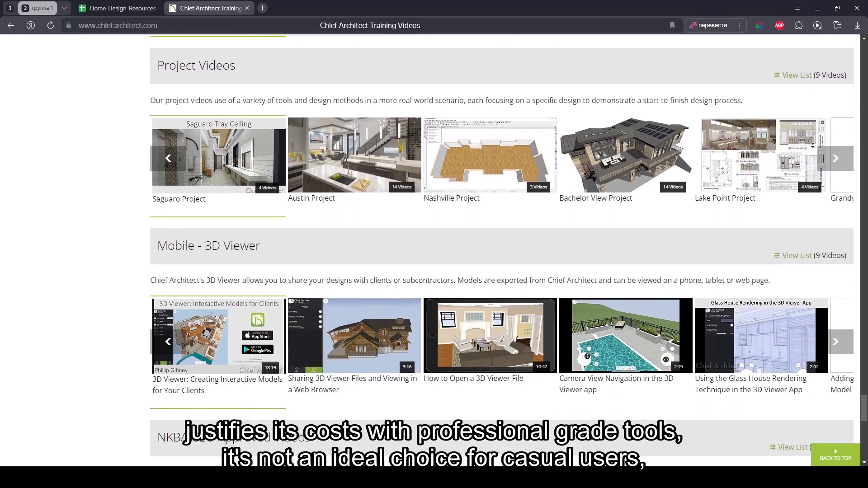
scroll("down", 3)
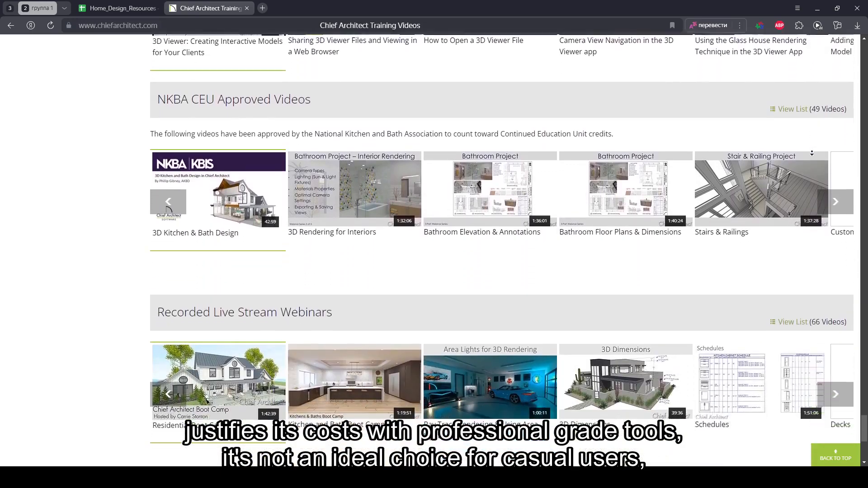
scroll("down", 3)
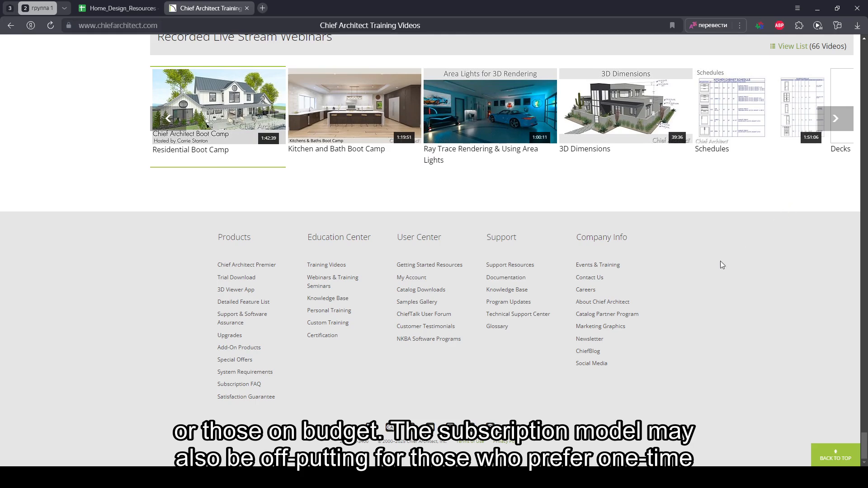
left_click(597, 265)
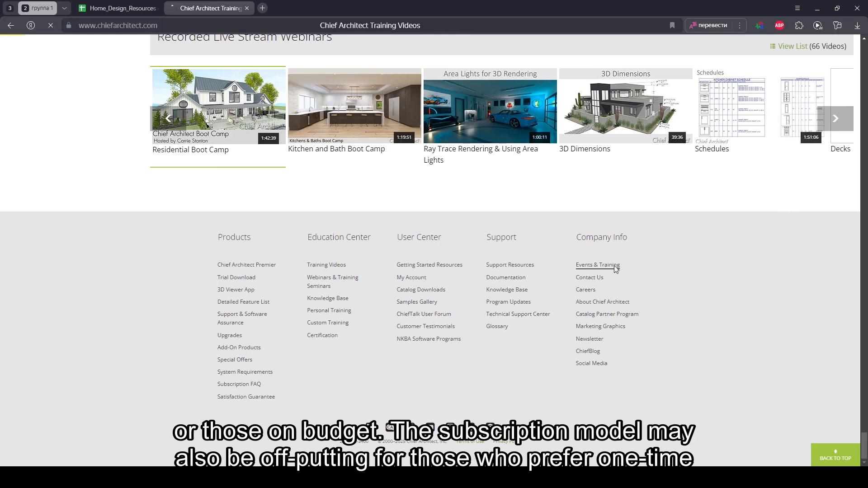
Open Events & Training from the footer and read past shows, boot camps and Chief Academy to the footer
left_click(597, 264)
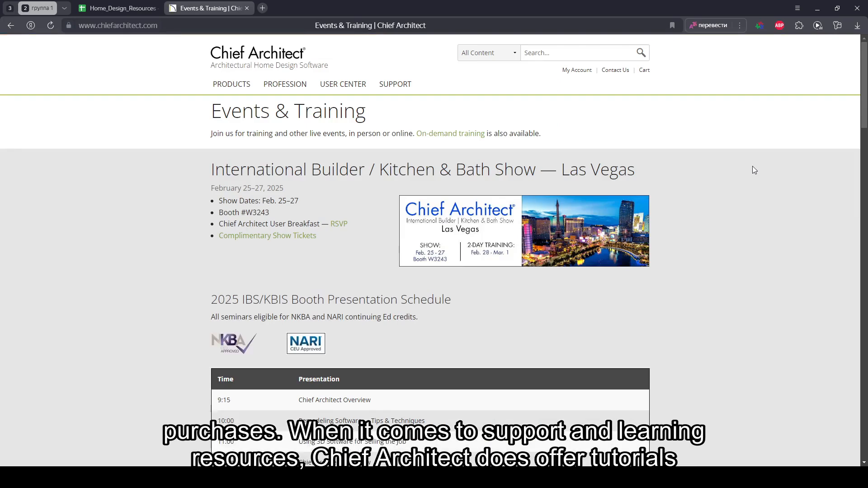
scroll("down", 3)
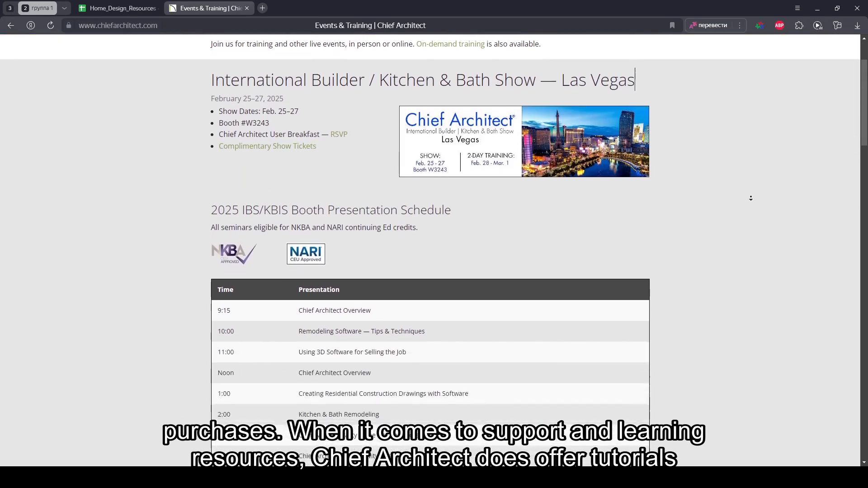
scroll("down", 3)
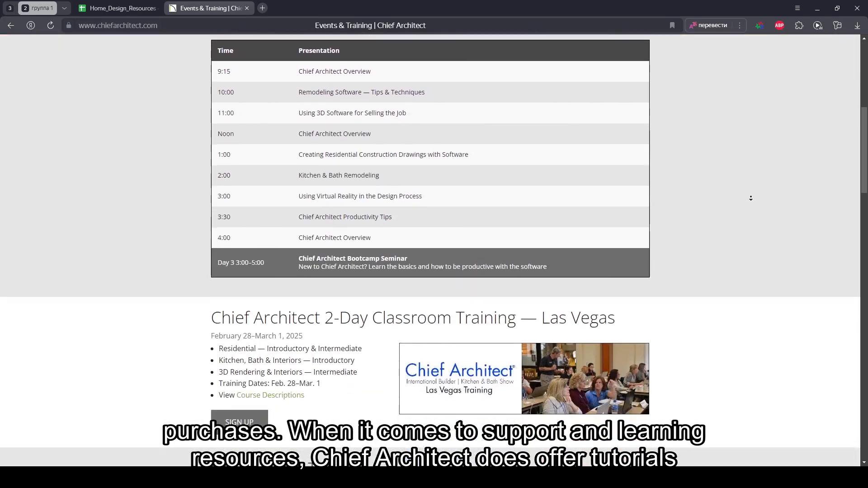
scroll("down", 3)
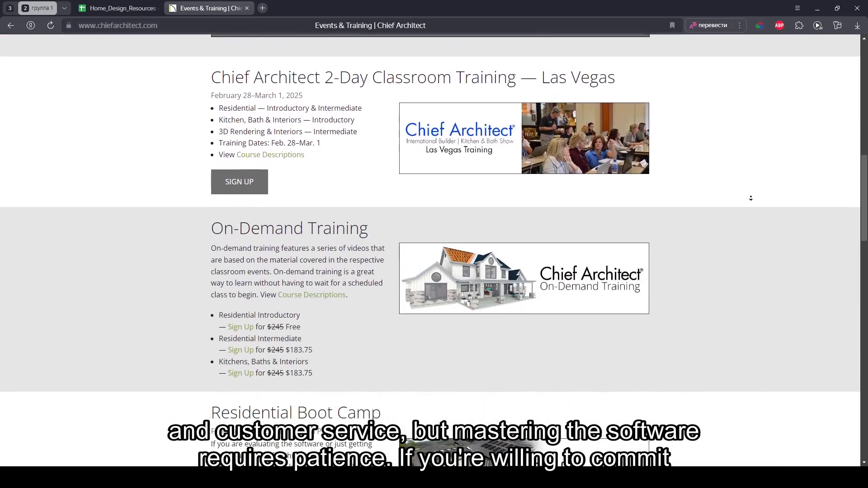
scroll("down", 3)
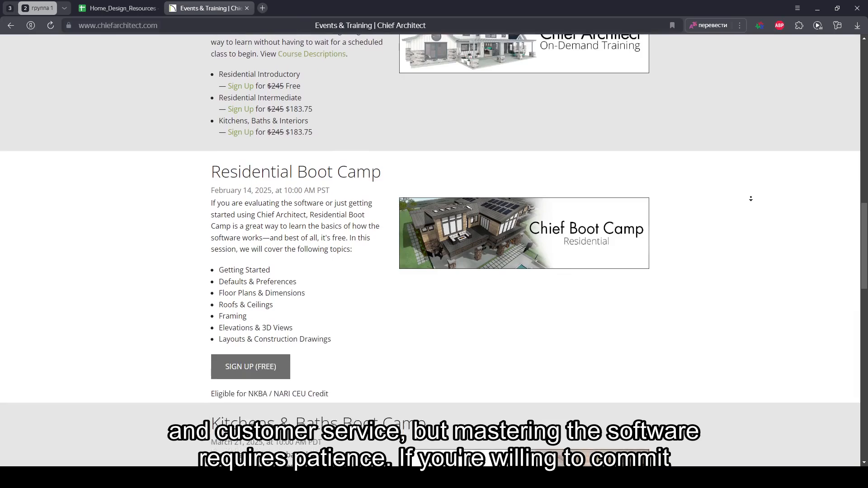
scroll("down", 3)
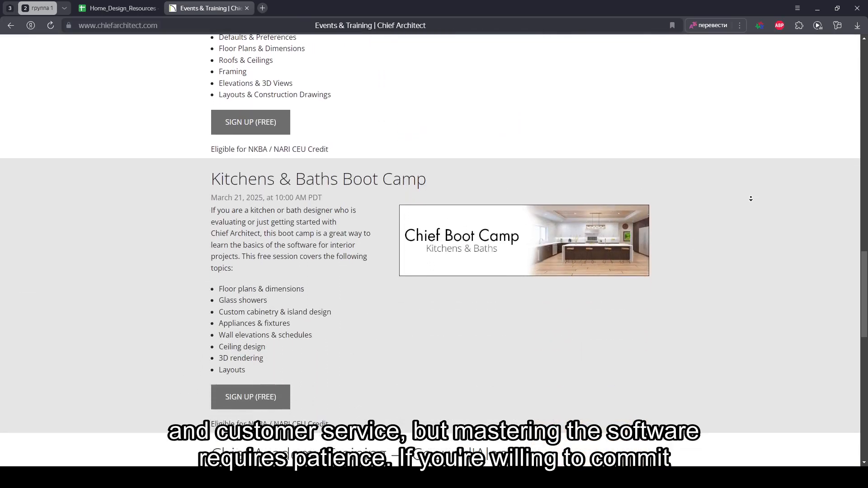
scroll("down", 3)
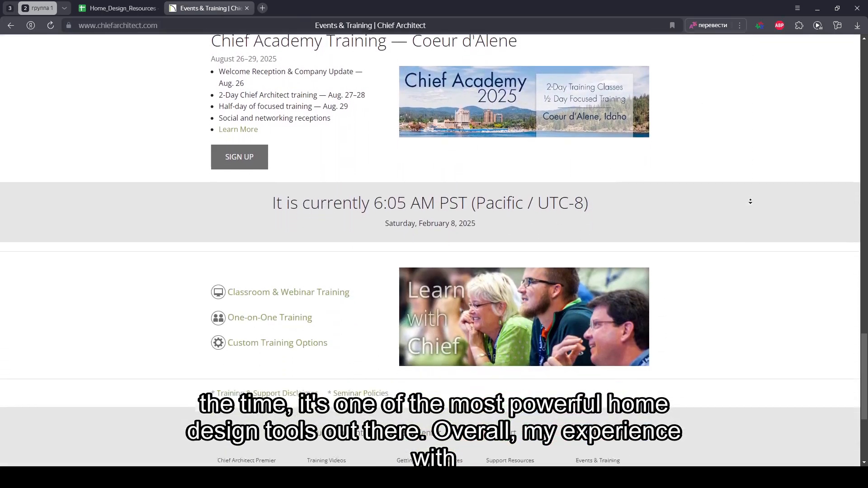
scroll("down", 3)
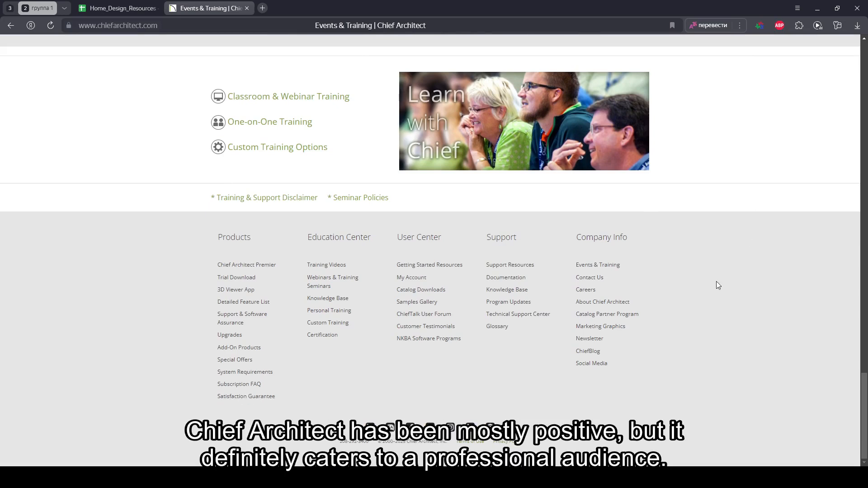
mouse_move(328, 310)
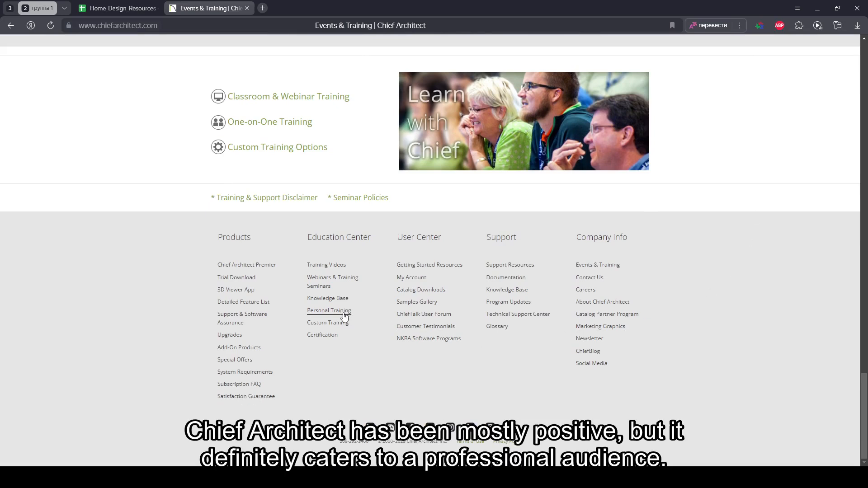
Open Personal Training from the footer and review the personal and Custom Training rates to the footer
left_click(329, 310)
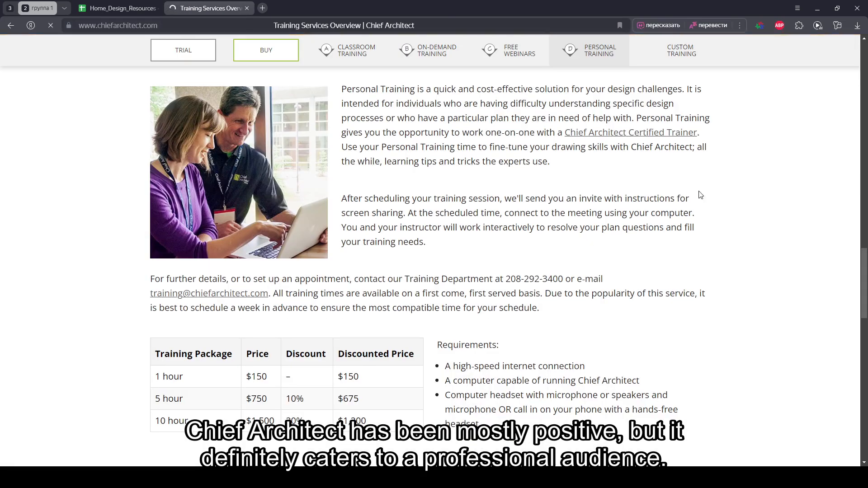
scroll("down", 3)
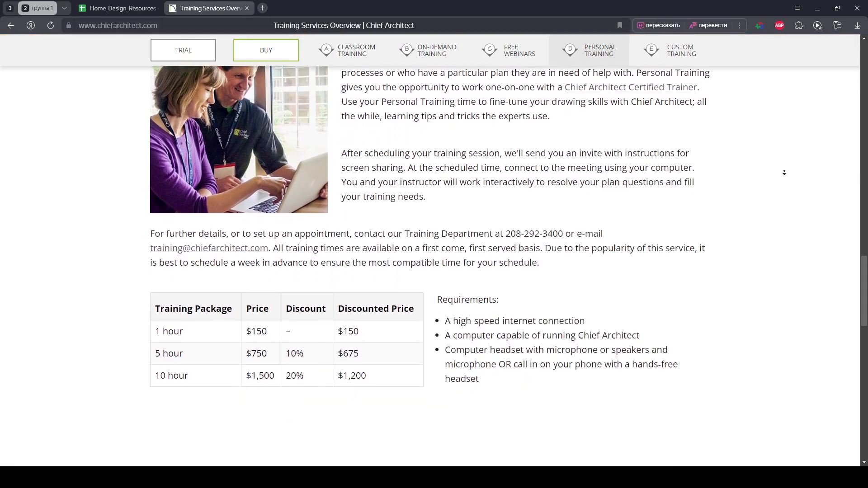
scroll("down", 3)
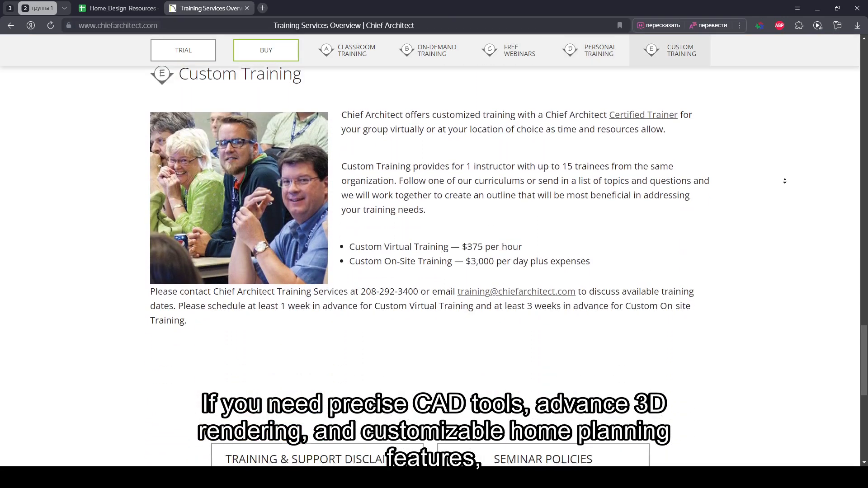
scroll("down", 3)
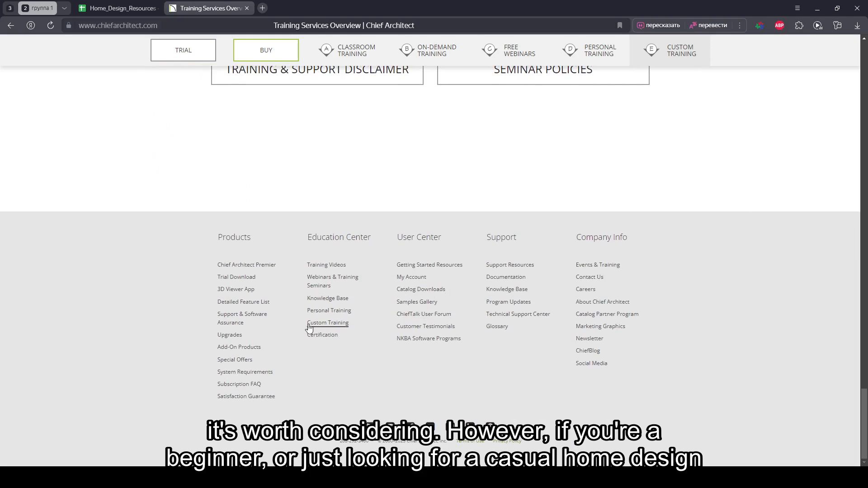
mouse_move(235, 361)
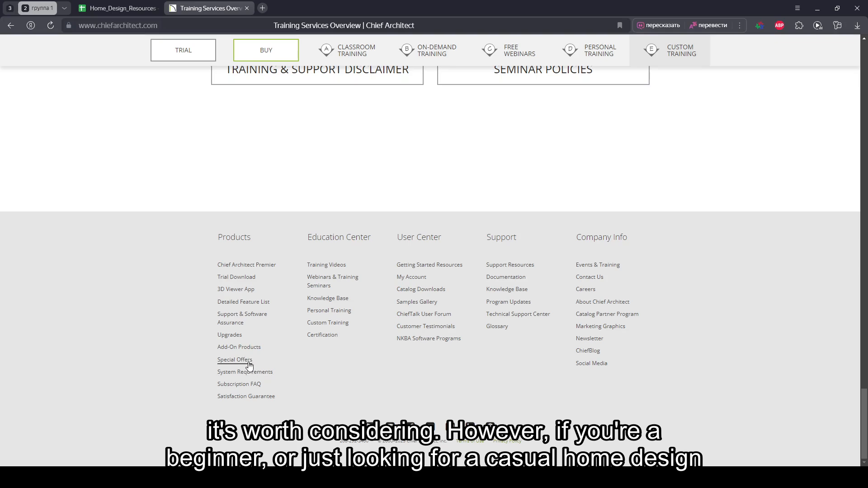
Open Special Offers from the footer and review subscription prices, the upgrade rebates table and volume licensing
left_click(234, 359)
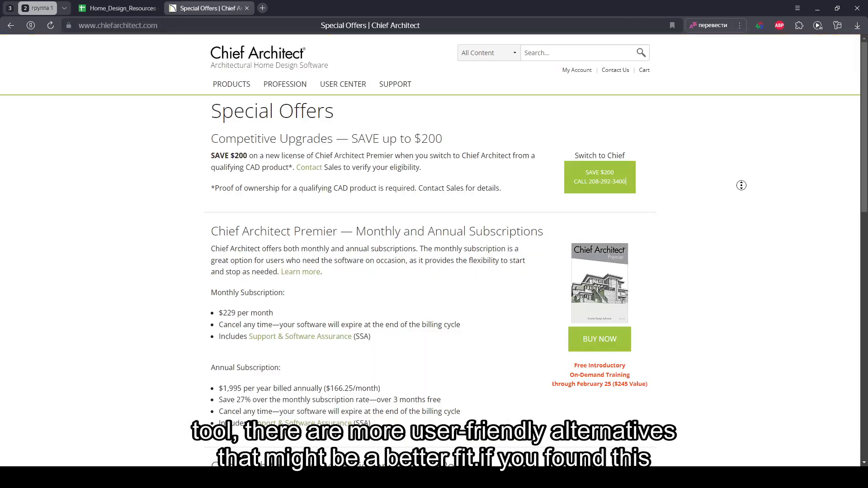
scroll("down", 3)
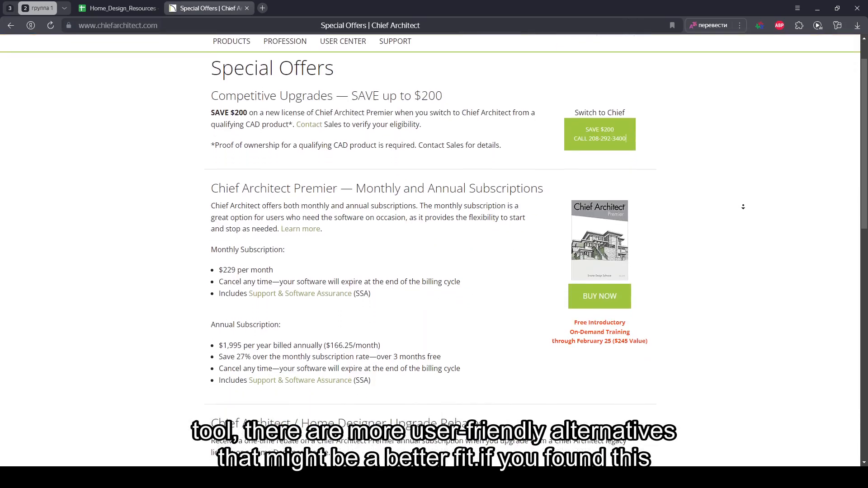
scroll("down", 3)
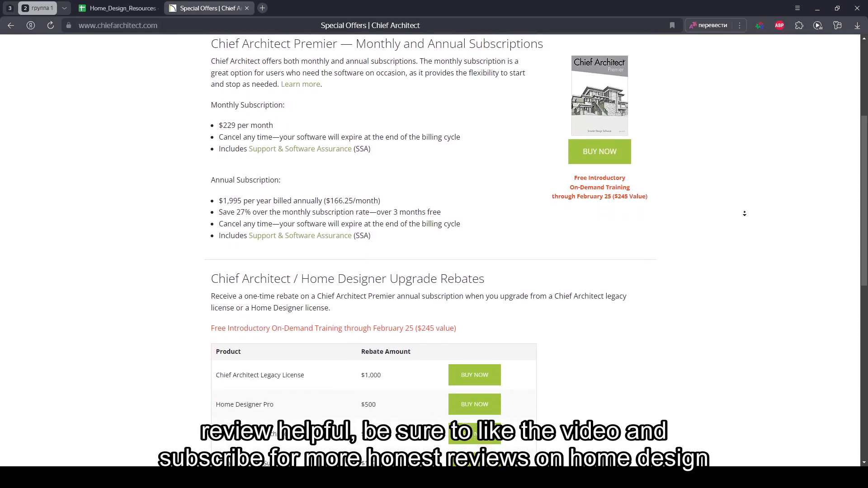
scroll("down", 3)
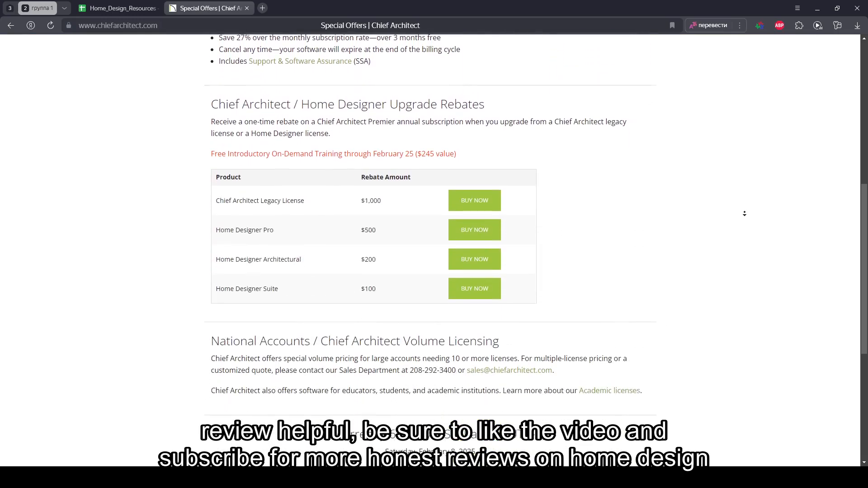
scroll("down", 3)
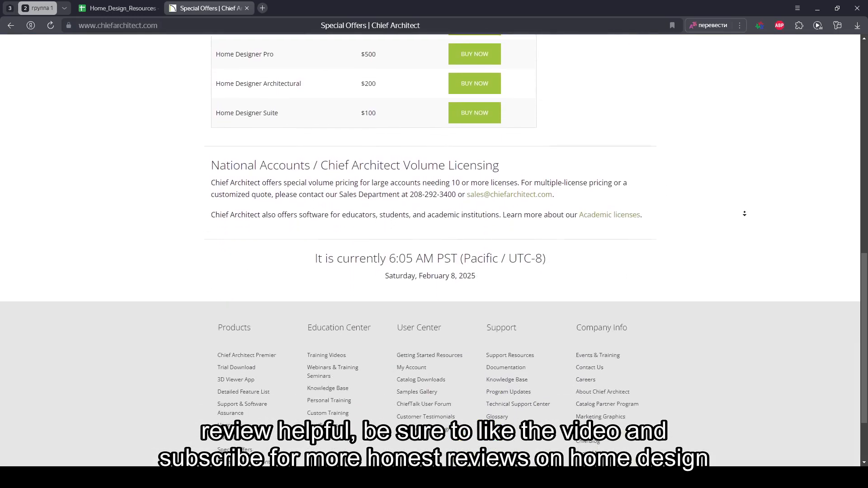
scroll("down", 3)
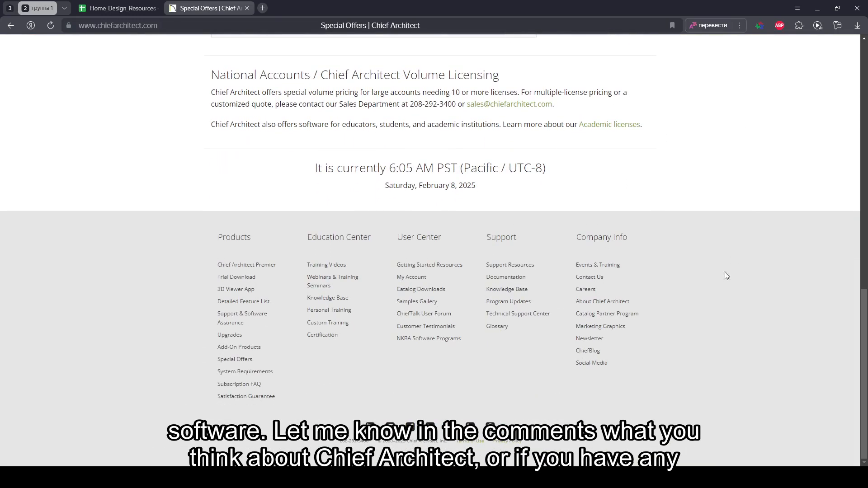